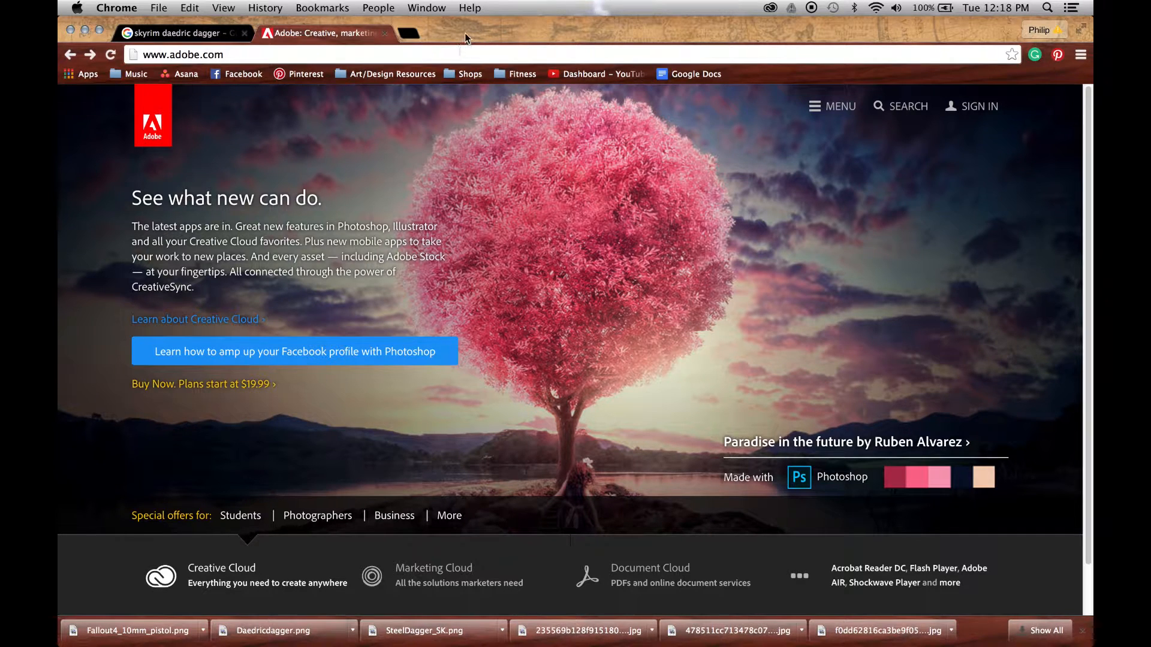
mouse_move(237, 397)
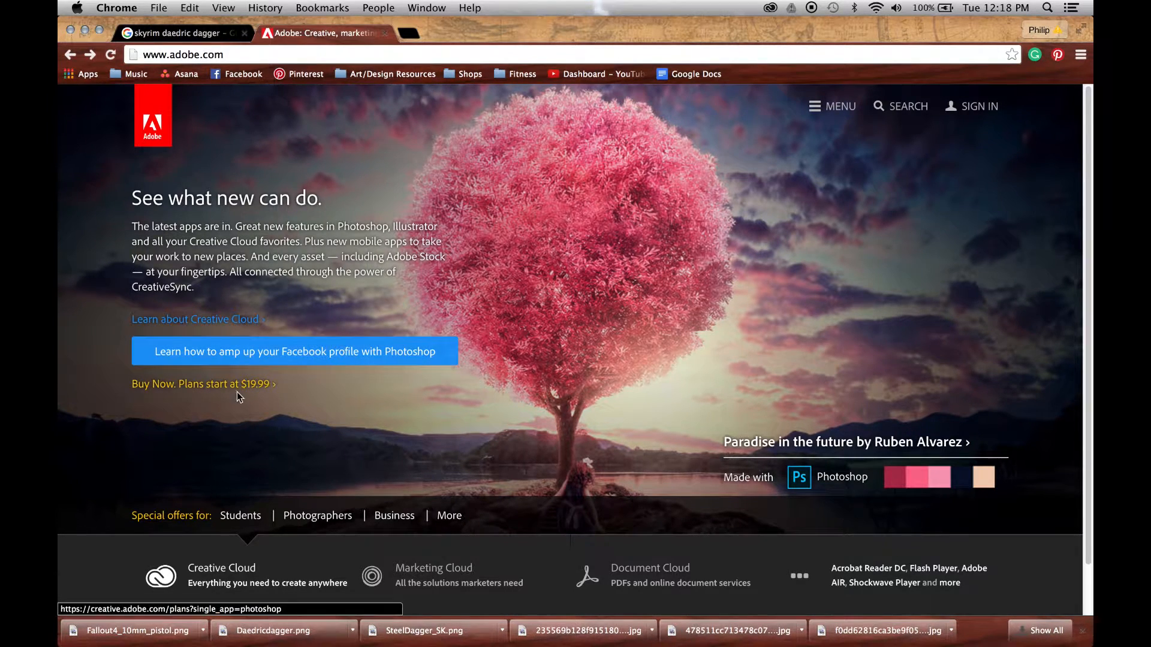
Step: Open Creative Cloud plans and pricing and choose Illustrator as the Single App plan
left_click(203, 383)
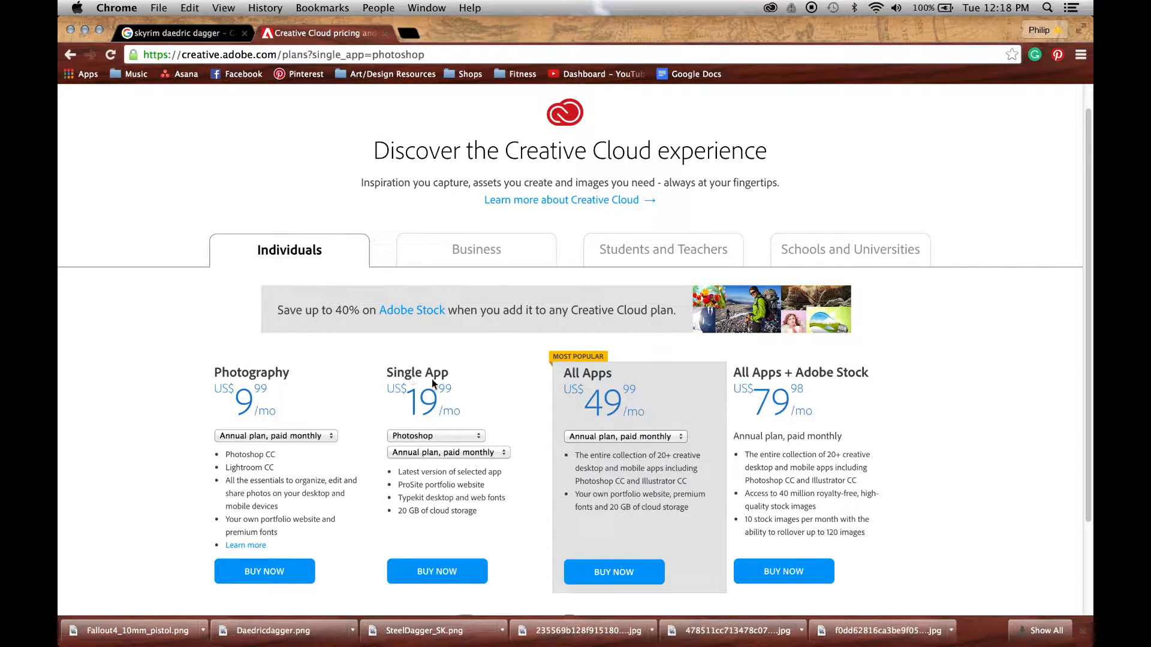
left_click(436, 435)
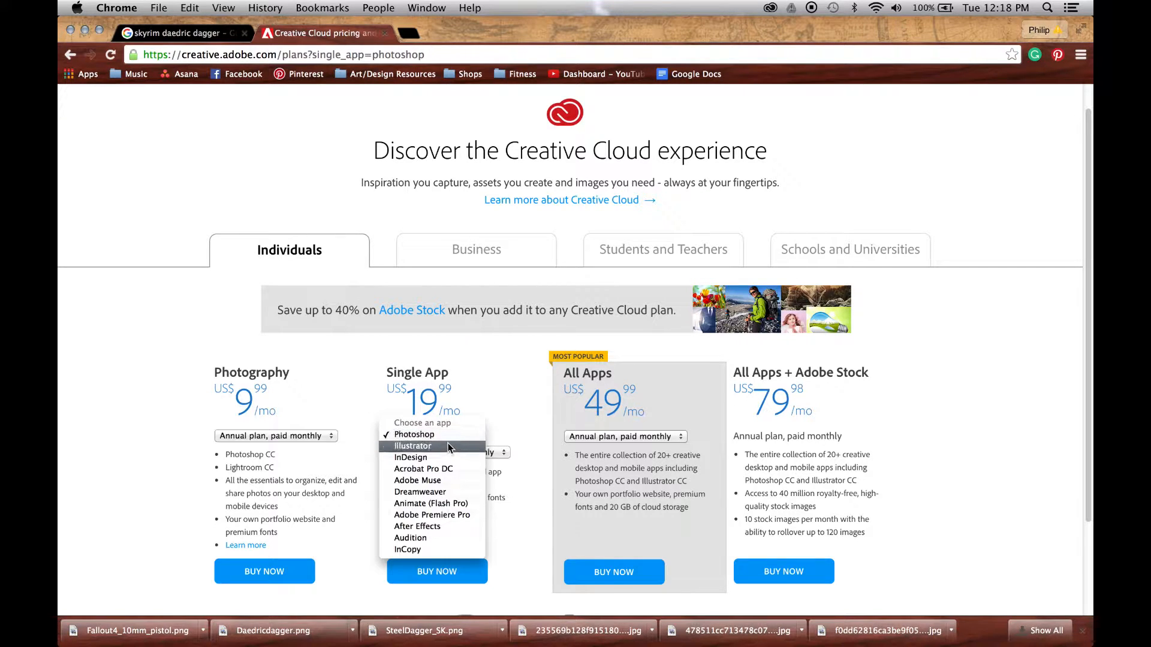
left_click(412, 446)
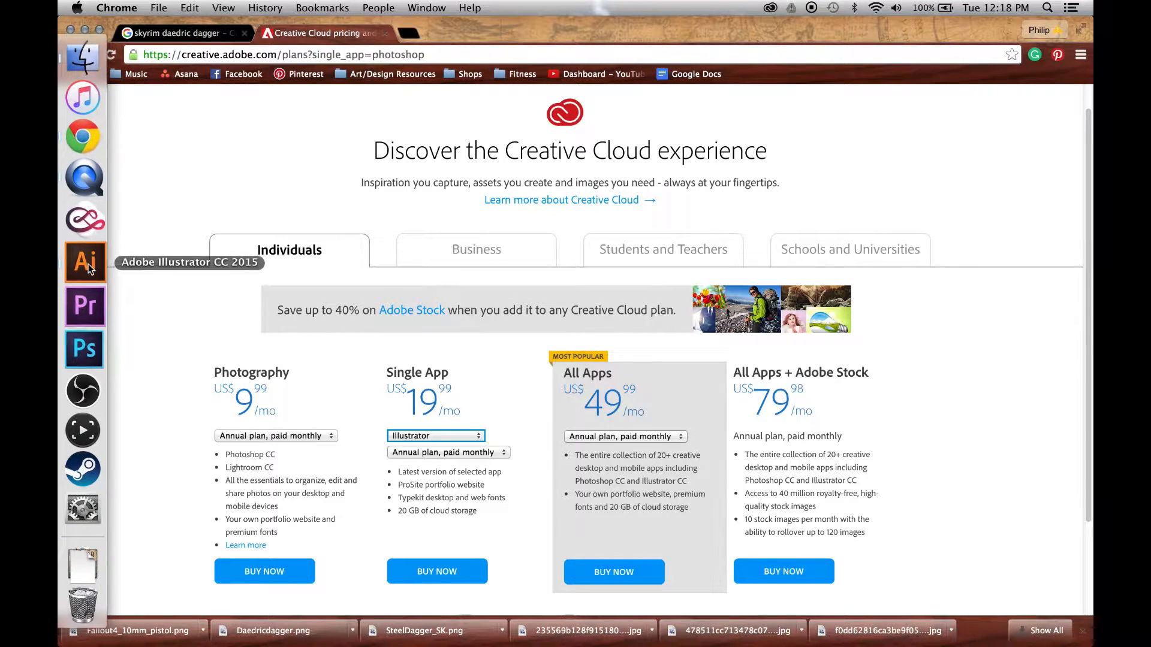
Step: Create a new Letter-size document in Illustrator with landscape orientation
left_click(84, 262)
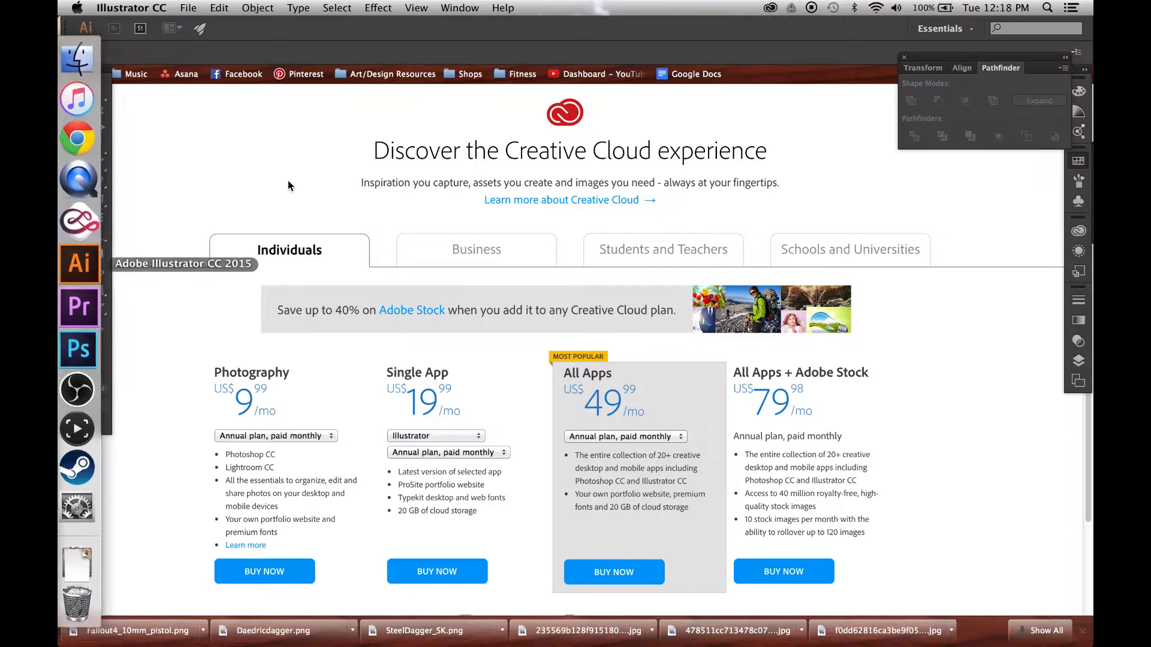
left_click(188, 8)
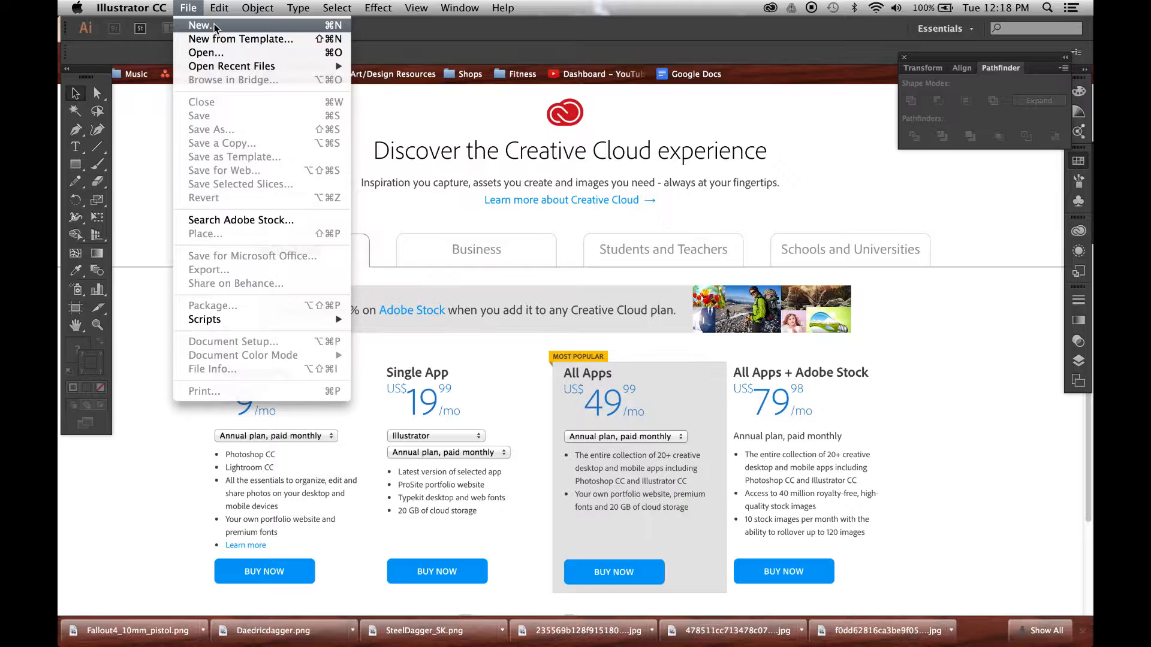
left_click(200, 25)
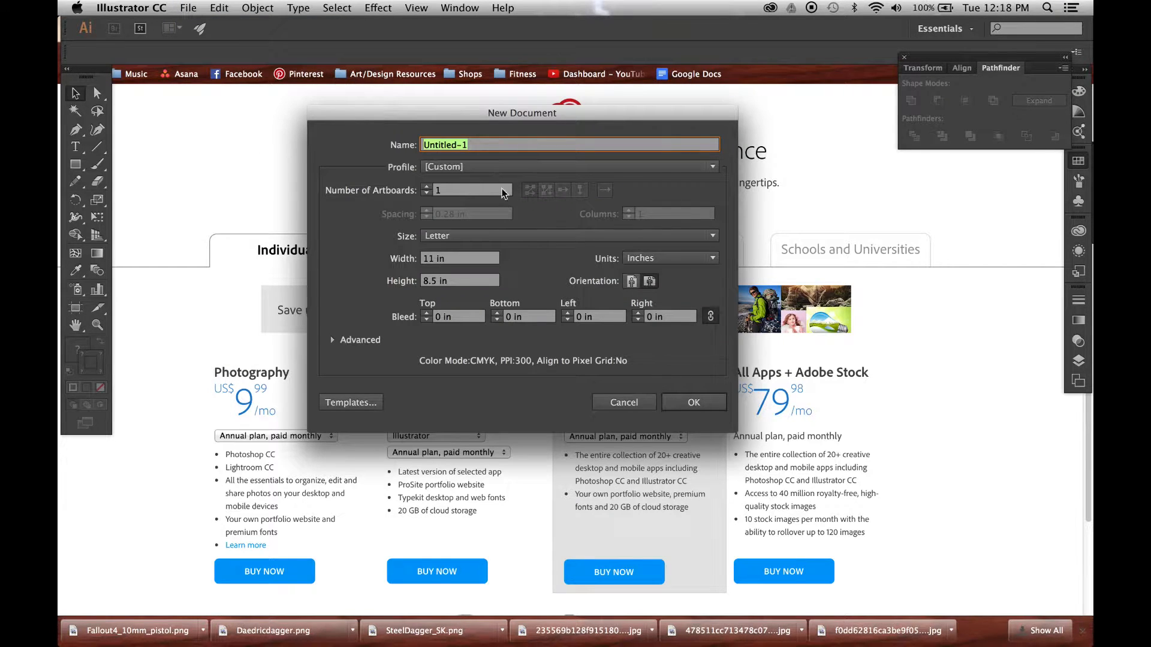
left_click(567, 235)
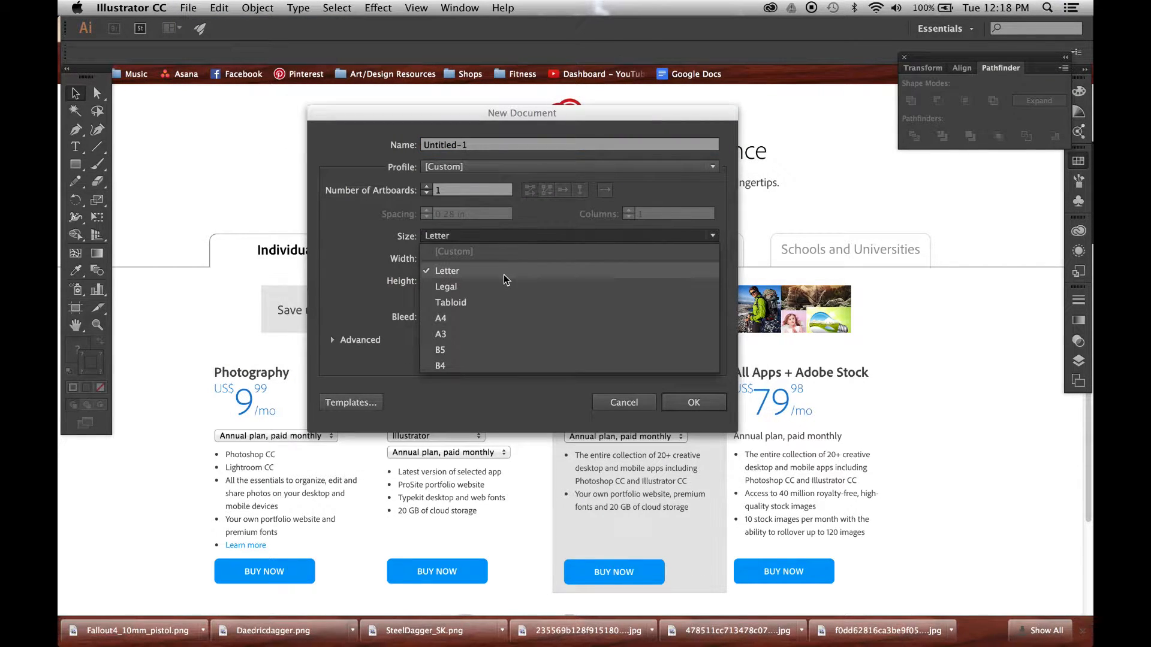
left_click(446, 270)
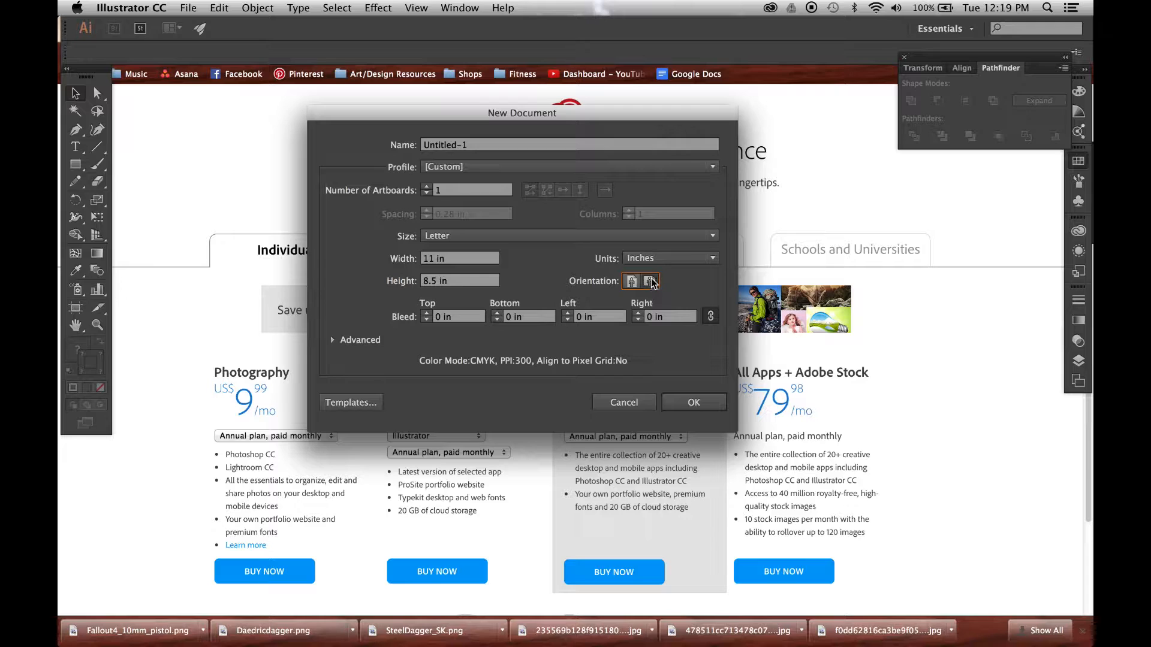
left_click(622, 402)
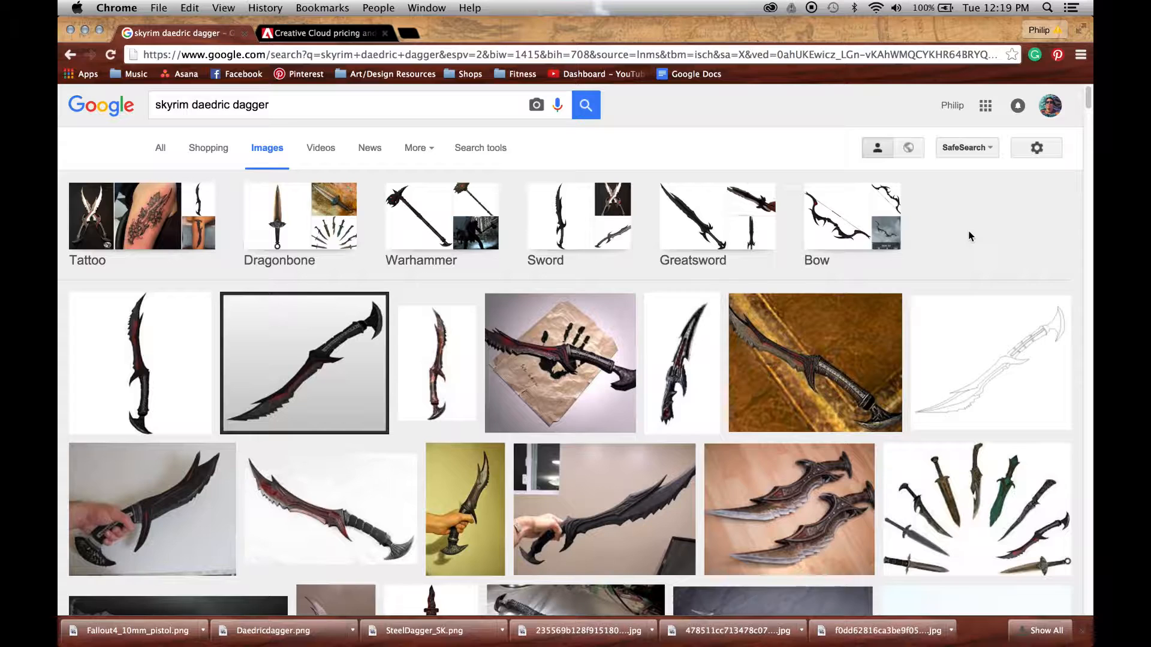
mouse_move(145, 332)
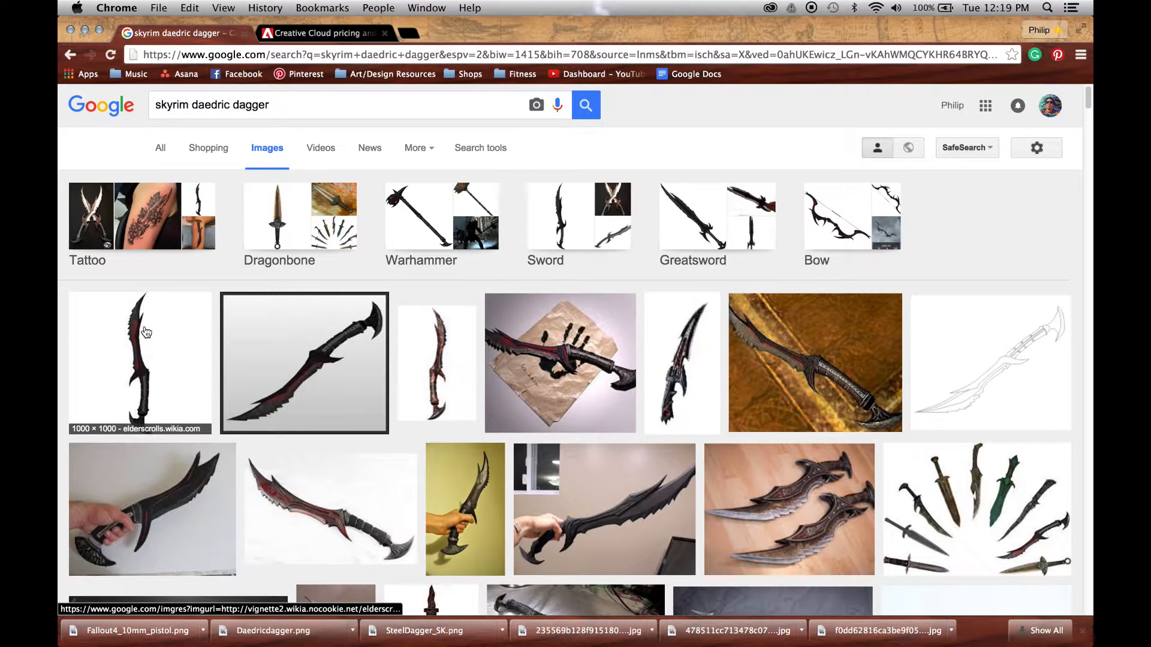
Step: Preview the first dagger image result, then place Daedricdagger.png onto the artboard
left_click(304, 363)
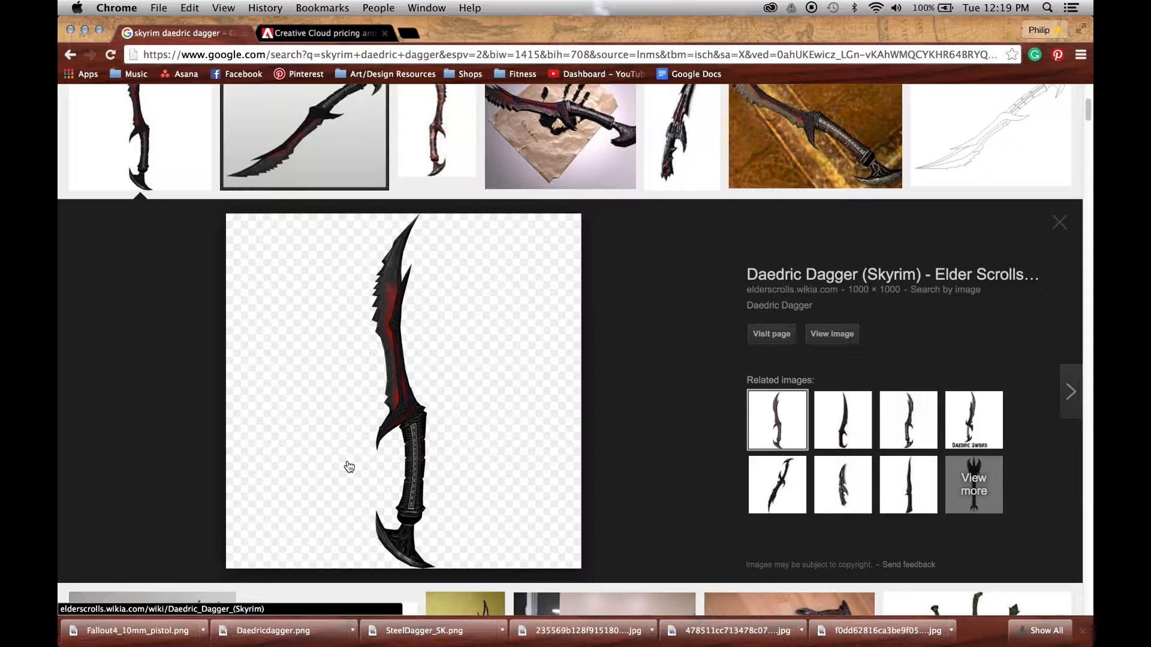
mouse_move(442, 390)
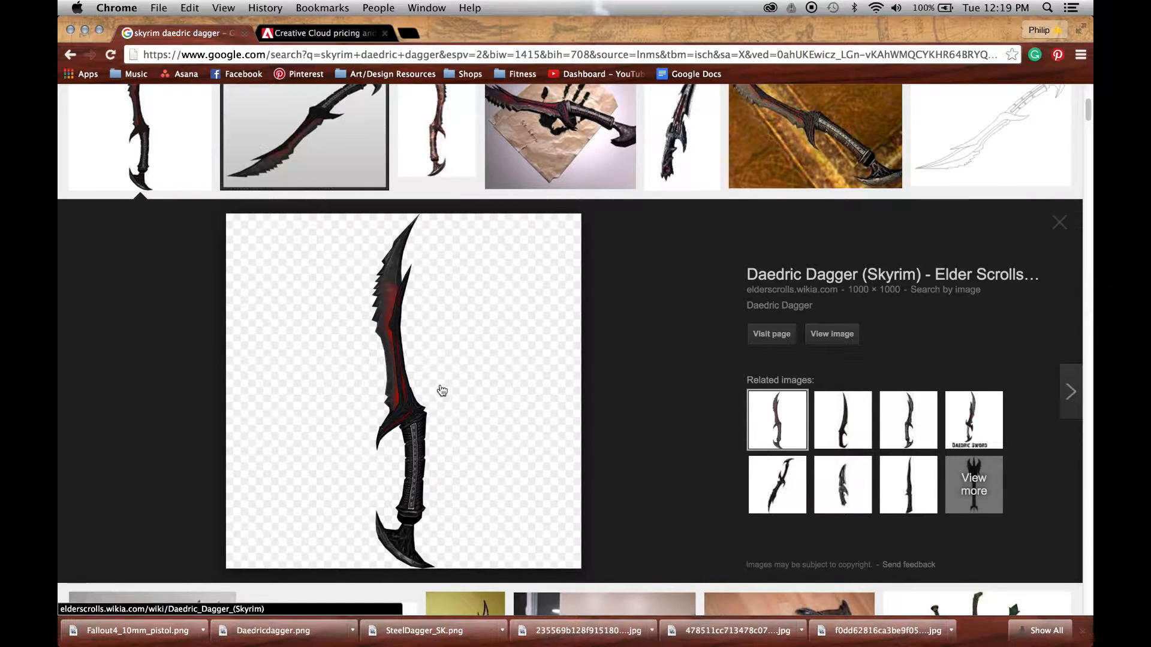
mouse_move(400, 303)
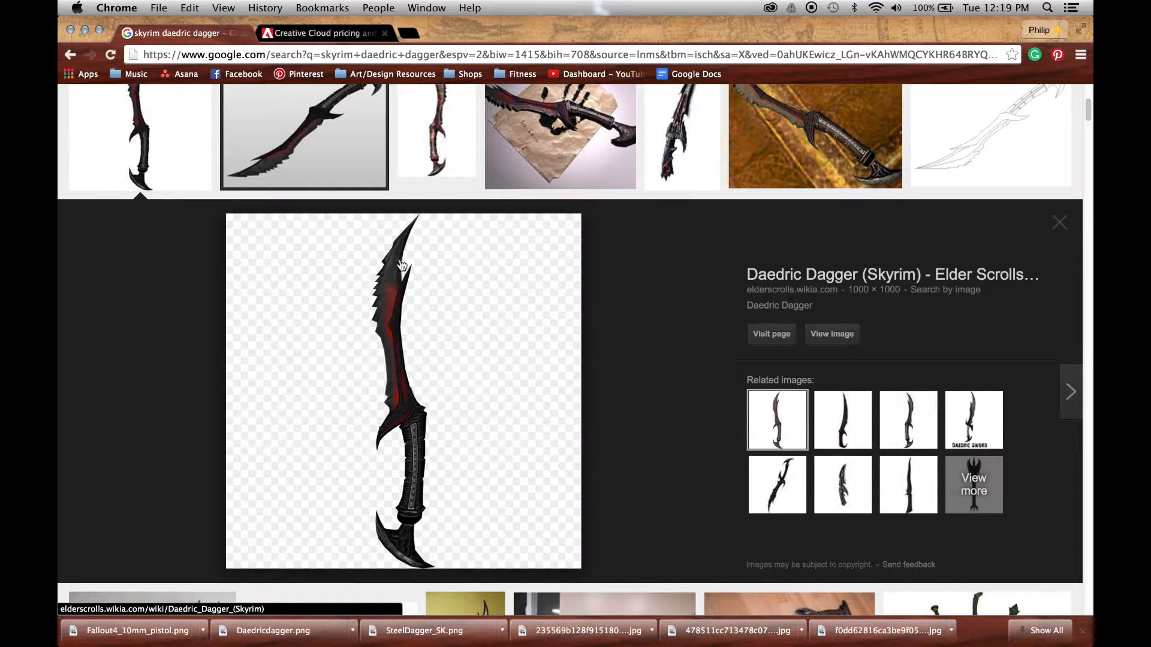
mouse_move(420, 403)
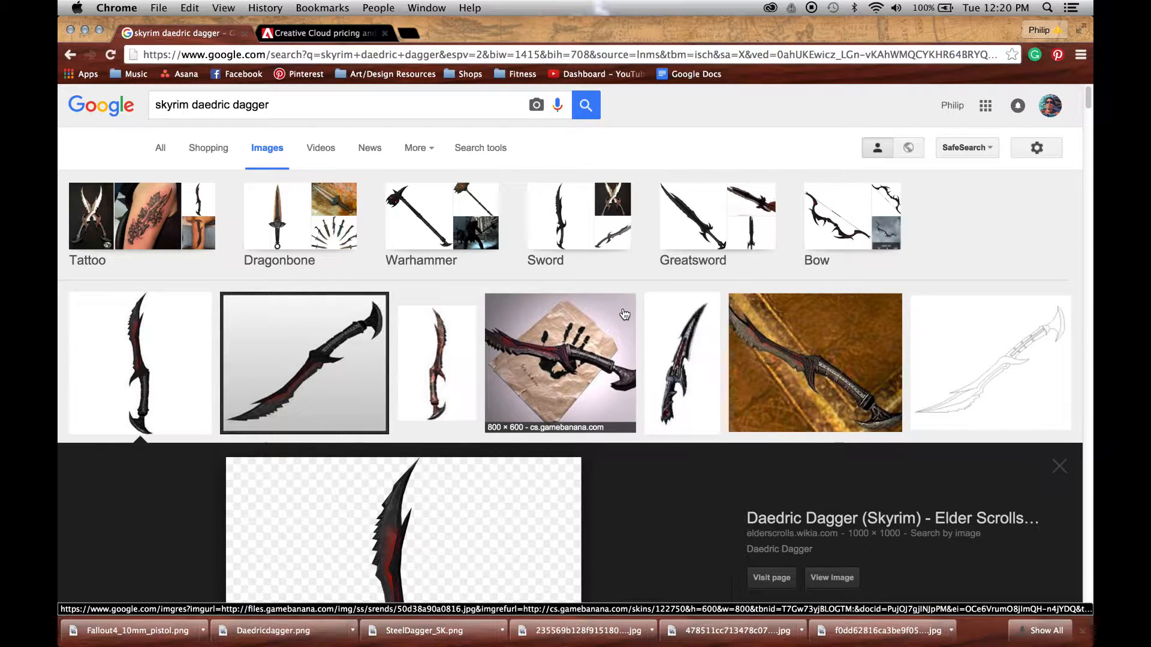
mouse_move(620, 310)
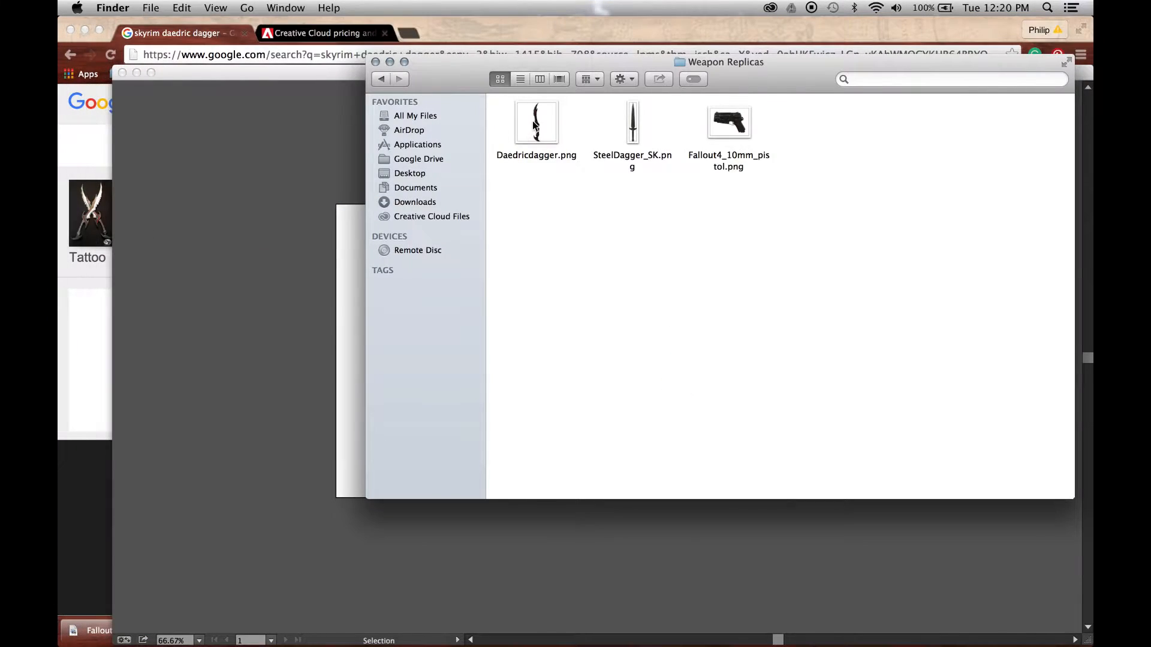
left_click_drag(536, 122, 259, 268)
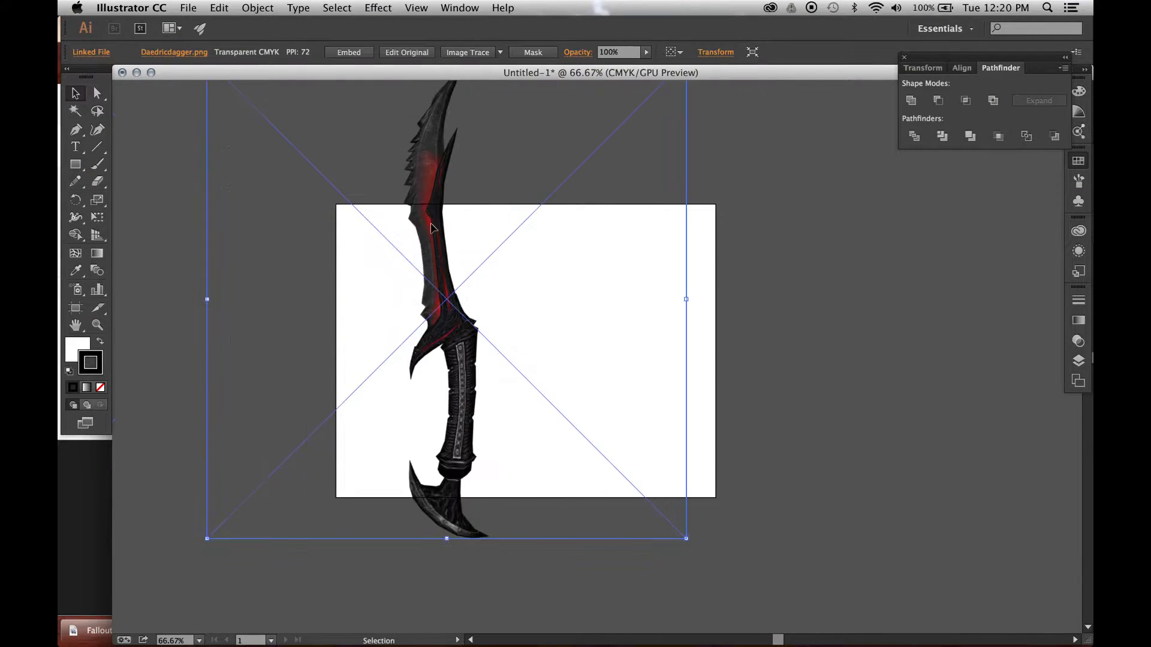
Step: Rotate the dagger image 90° and resize it to span the artboard
left_click(257, 7)
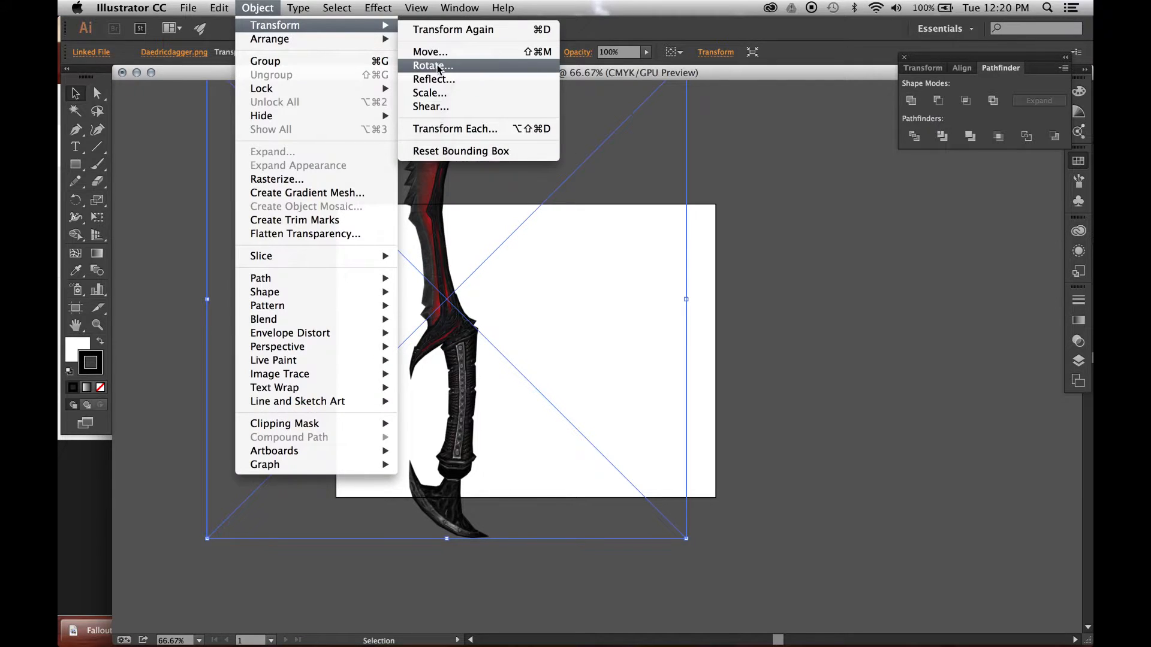
left_click(431, 66)
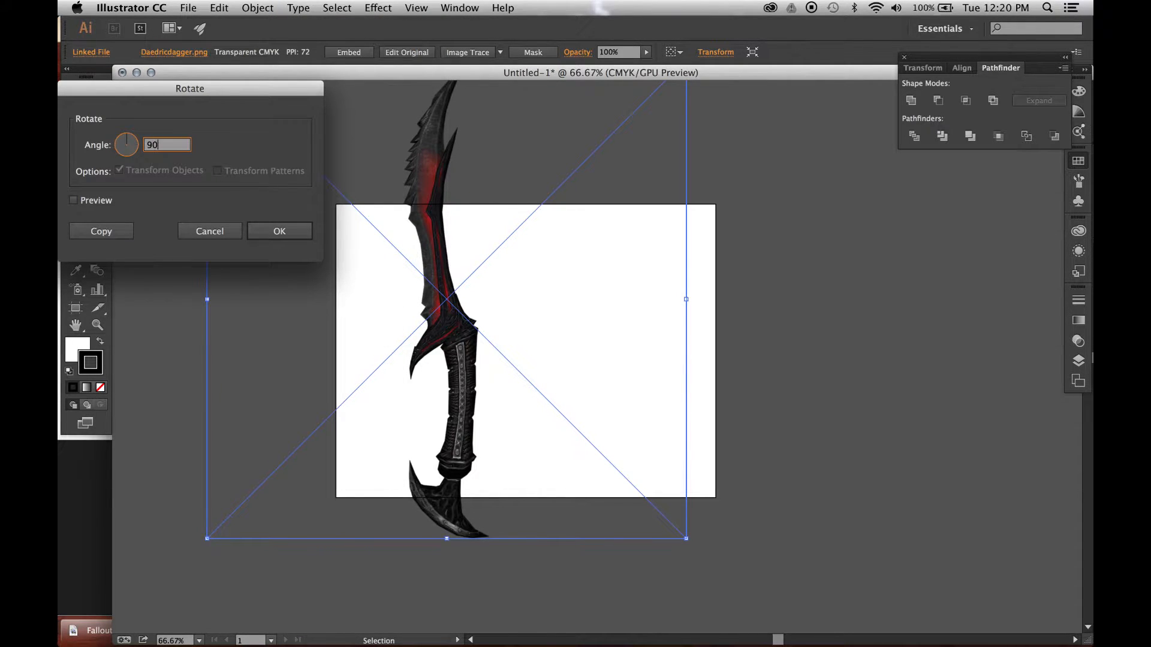
left_click(279, 230)
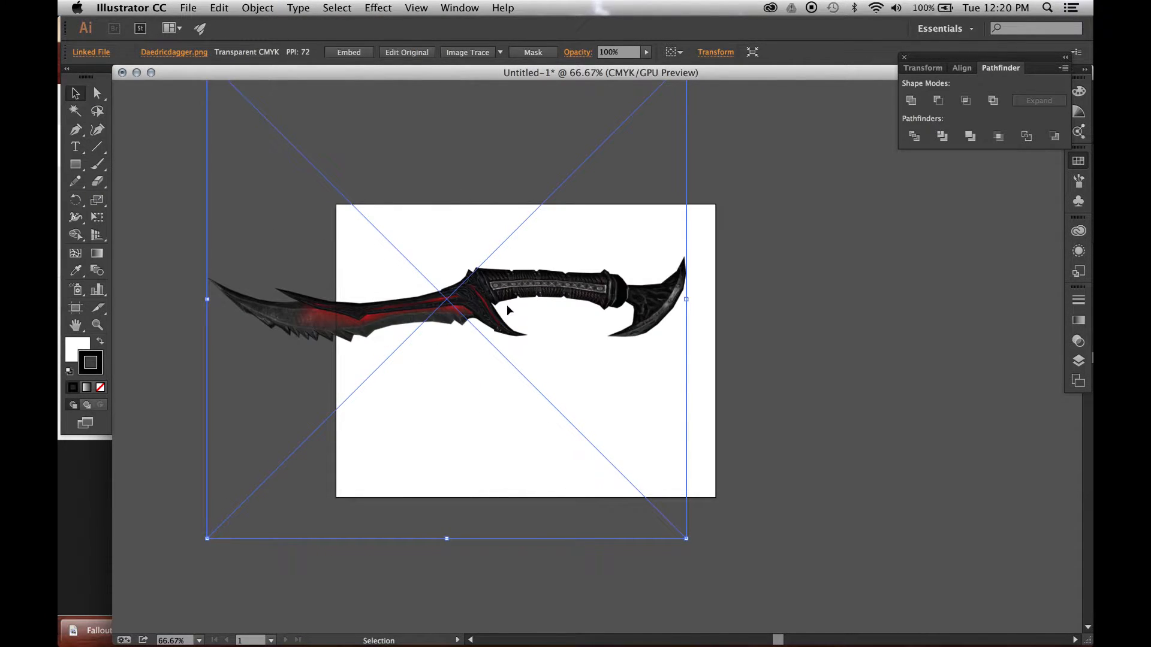
left_click_drag(507, 308, 521, 308)
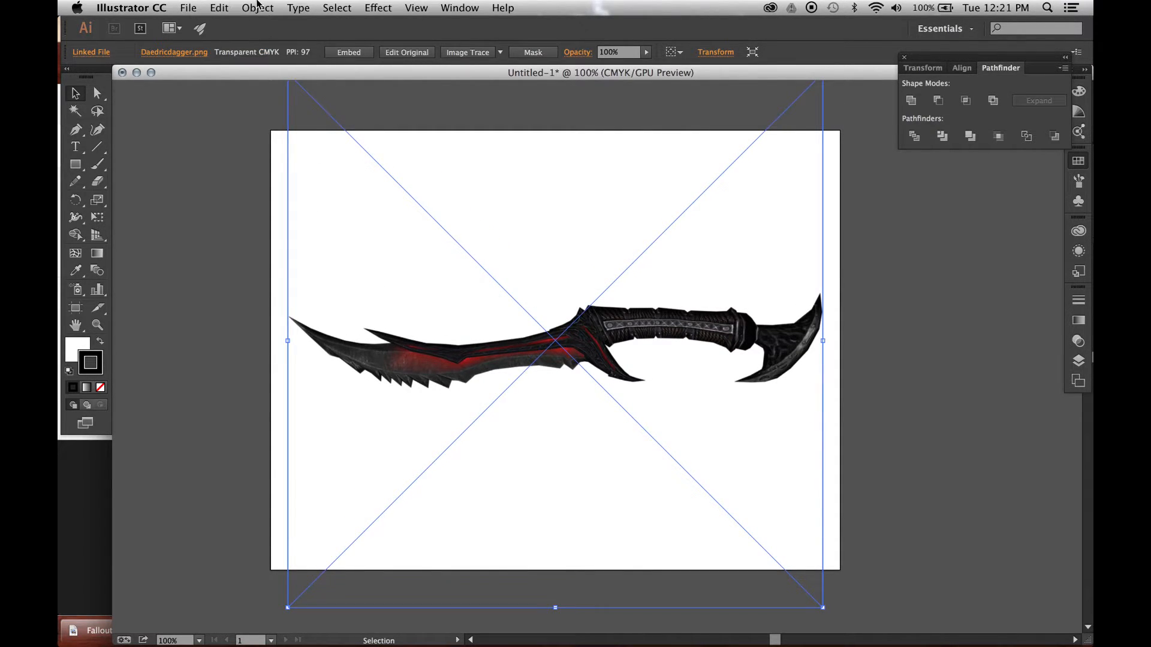
Step: Open the Object menu to lock the selected dagger image
left_click(257, 8)
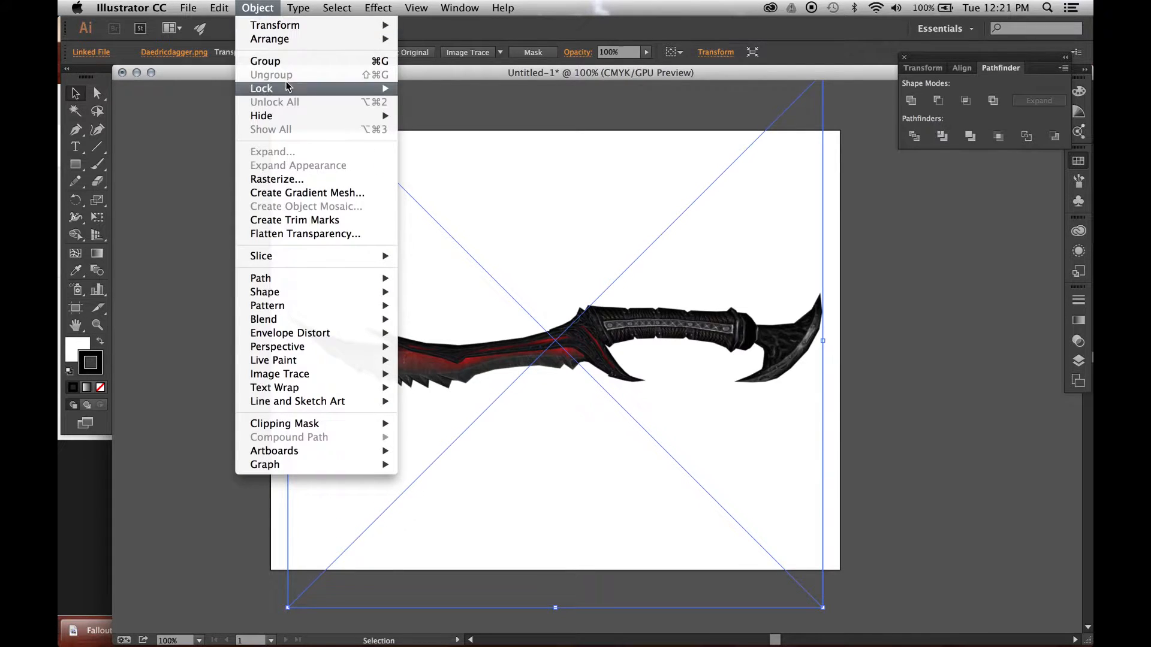
mouse_move(262, 88)
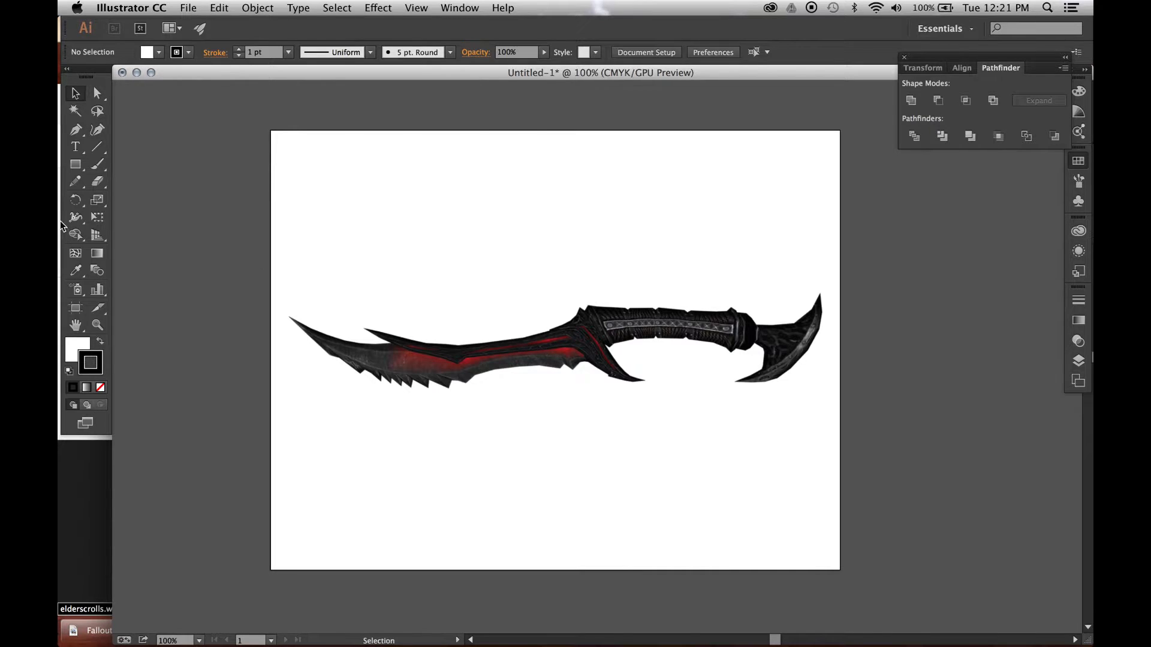
mouse_move(75, 130)
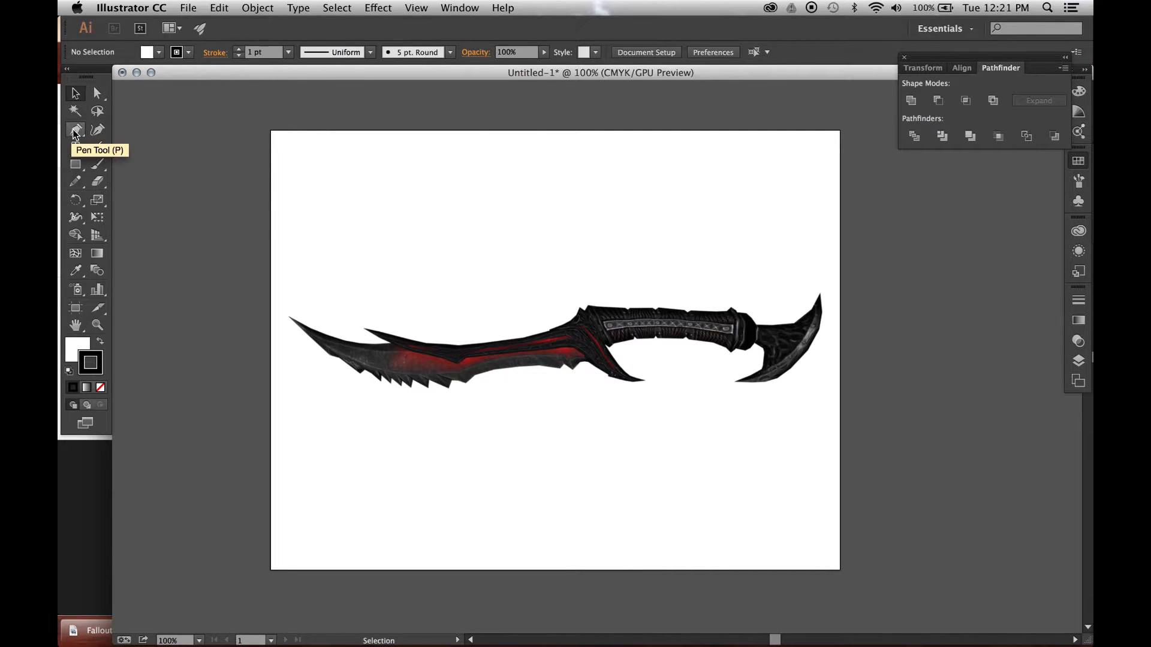
Step: Set the fill to None with a black stroke, using the Pen tool
left_click(75, 130)
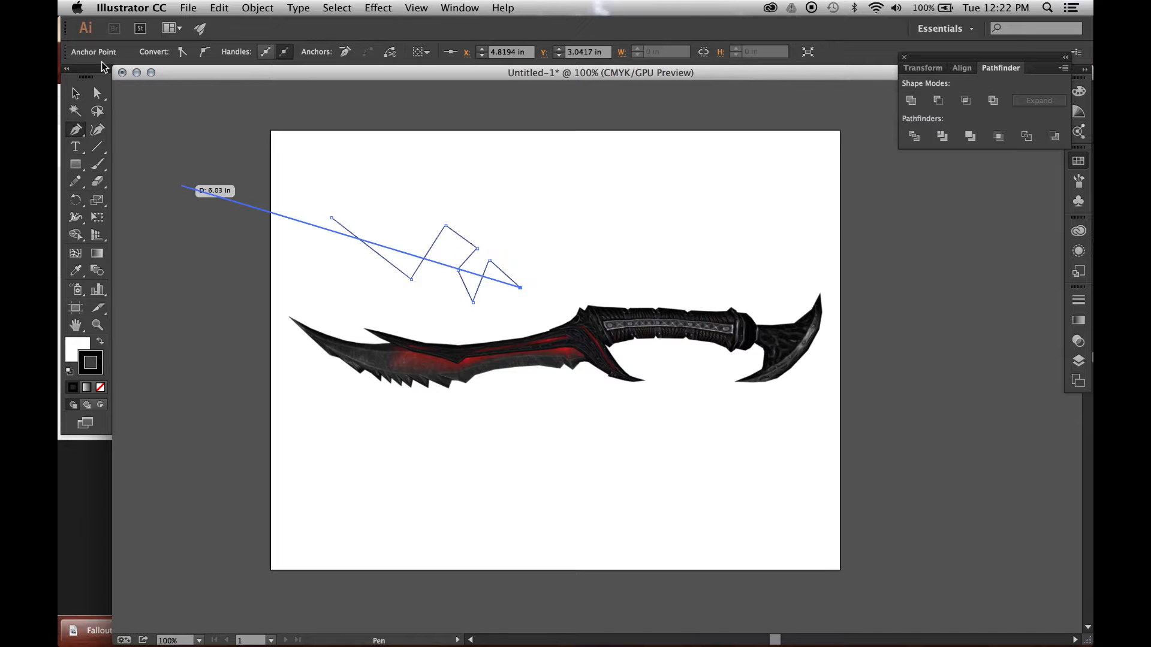
left_click(75, 93)
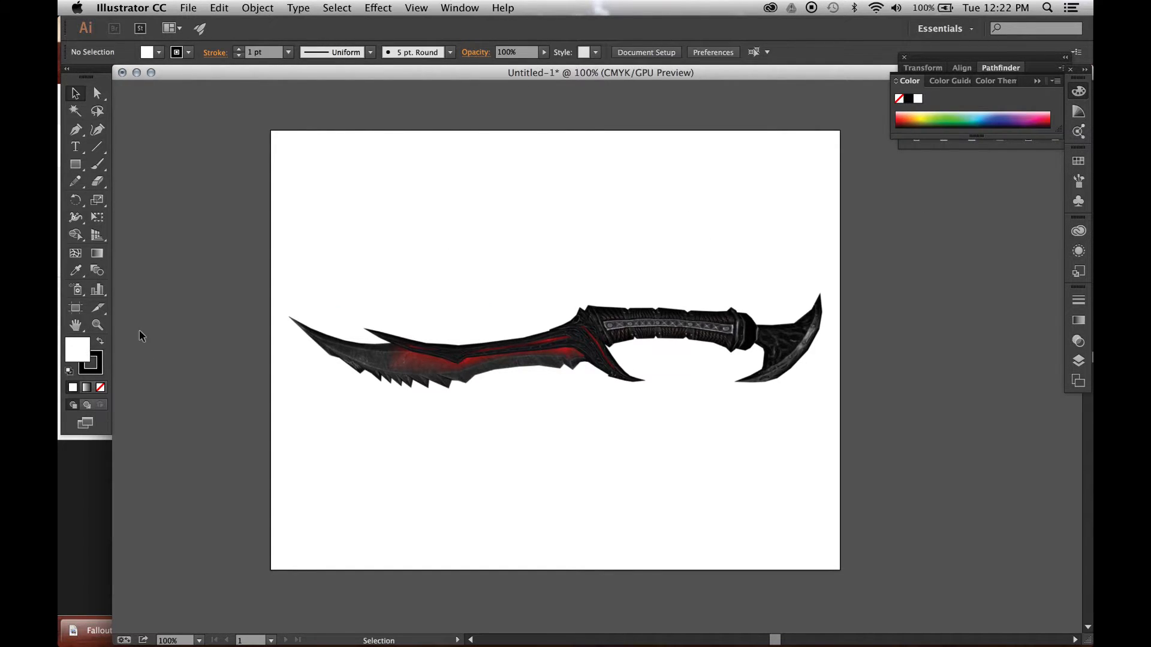
left_click(74, 130)
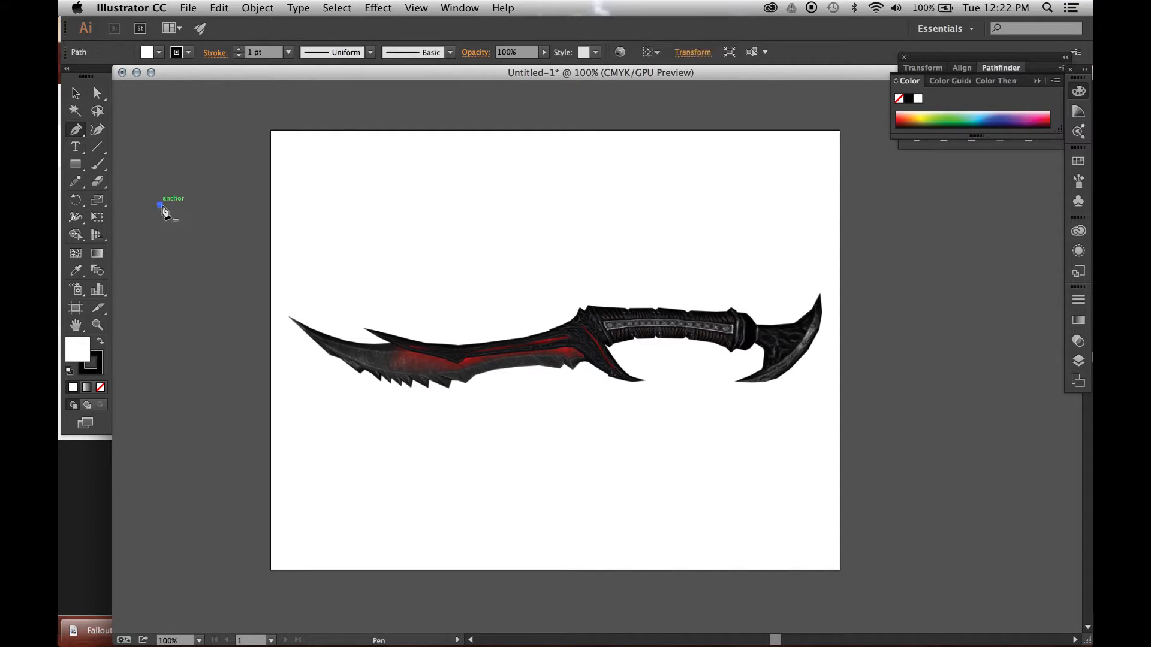
left_click_drag(160, 205, 174, 351)
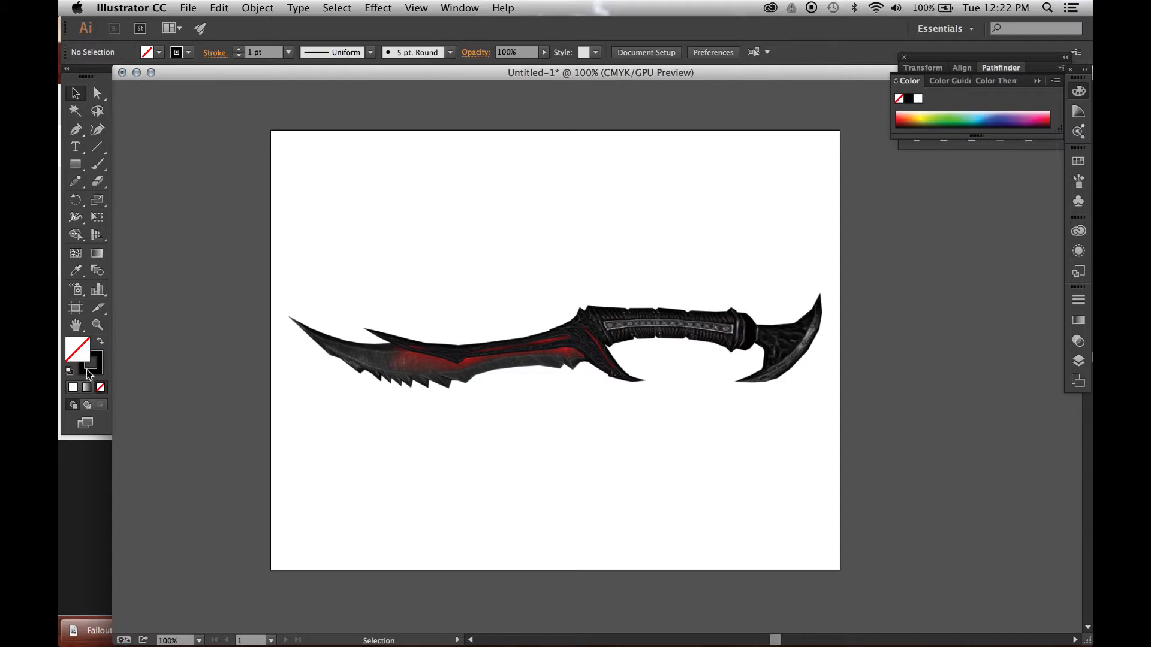
mouse_move(91, 365)
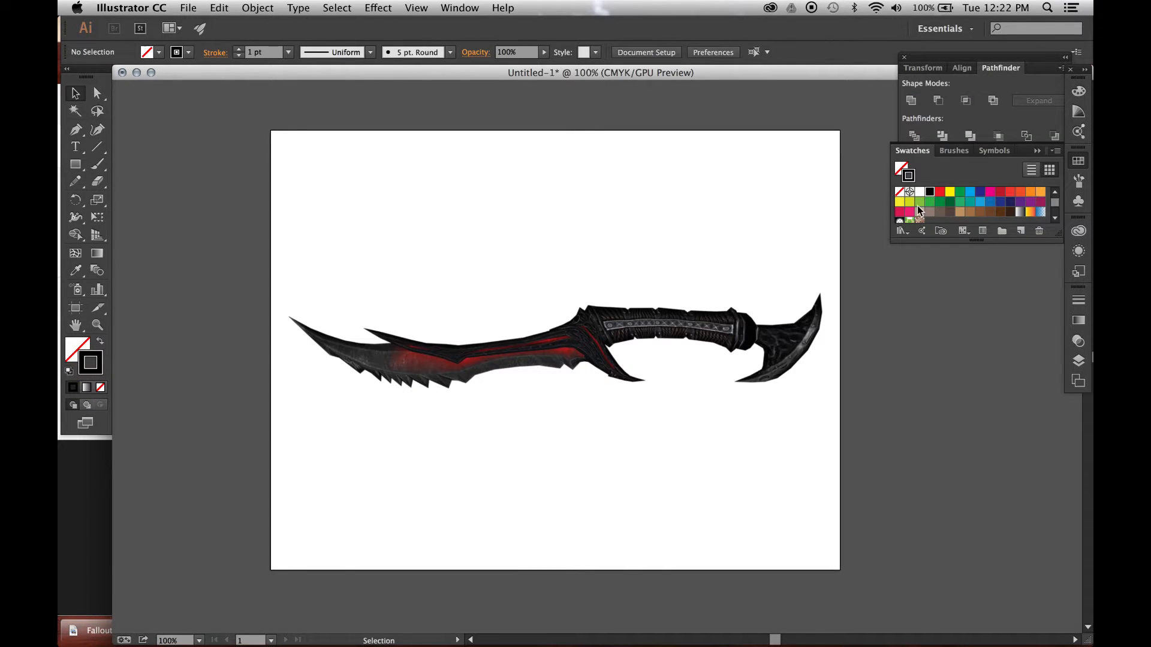
mouse_move(981, 203)
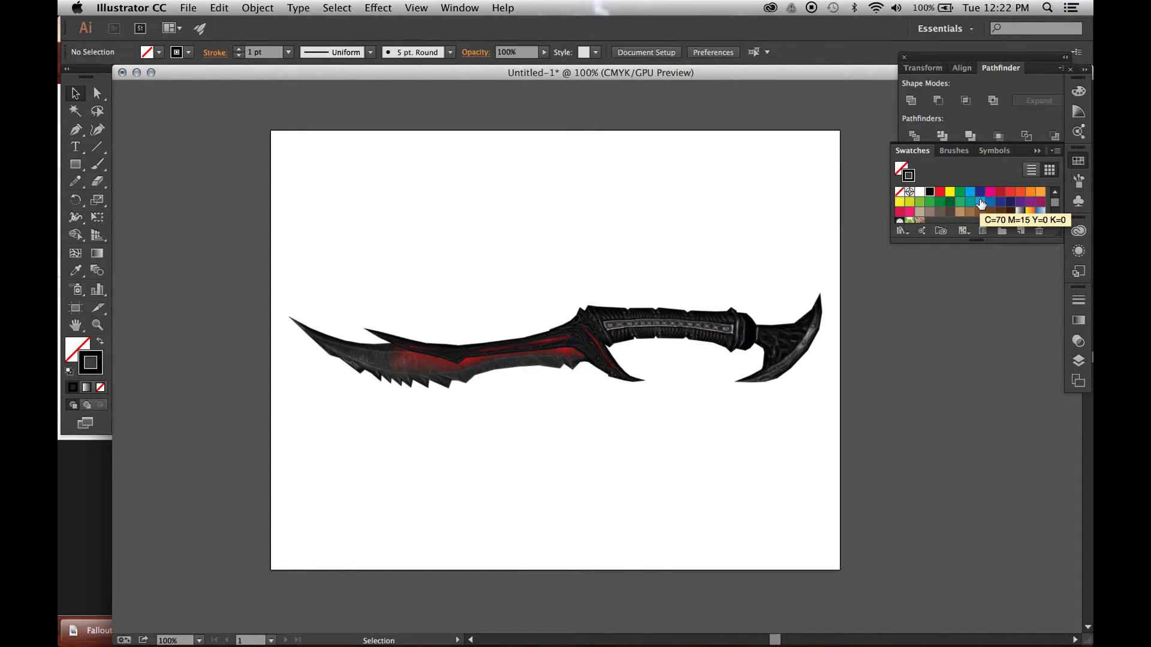
Step: Apply the light blue swatch (C=70 M=15 Y=0 K=0) to the stroke
left_click(981, 202)
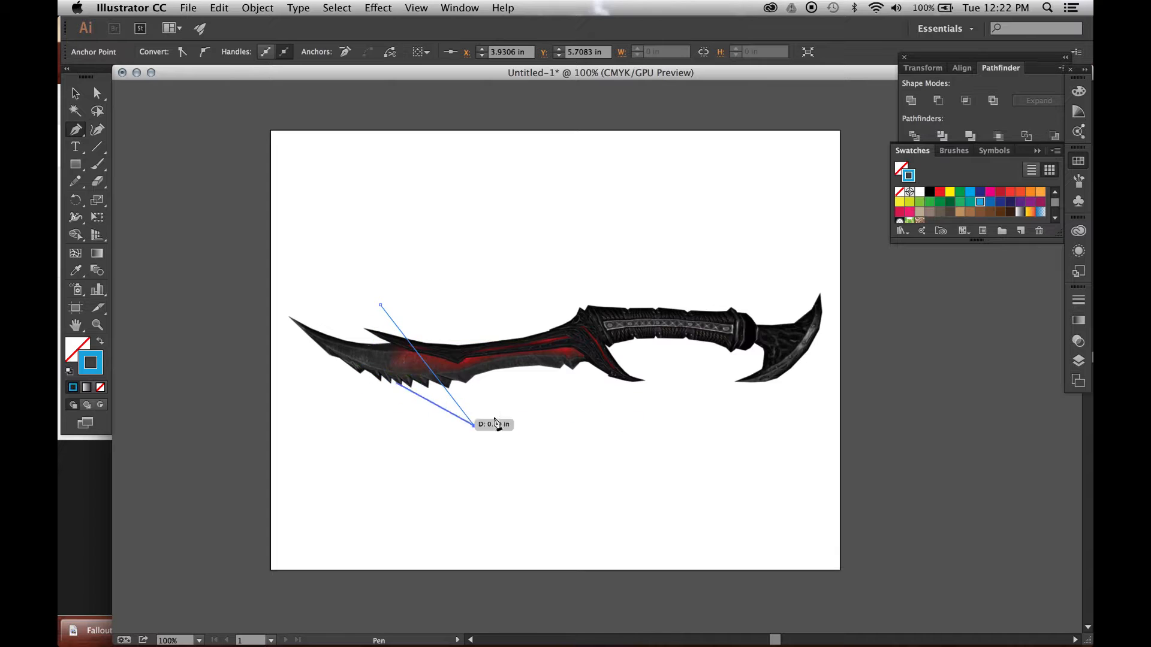
left_click(96, 93)
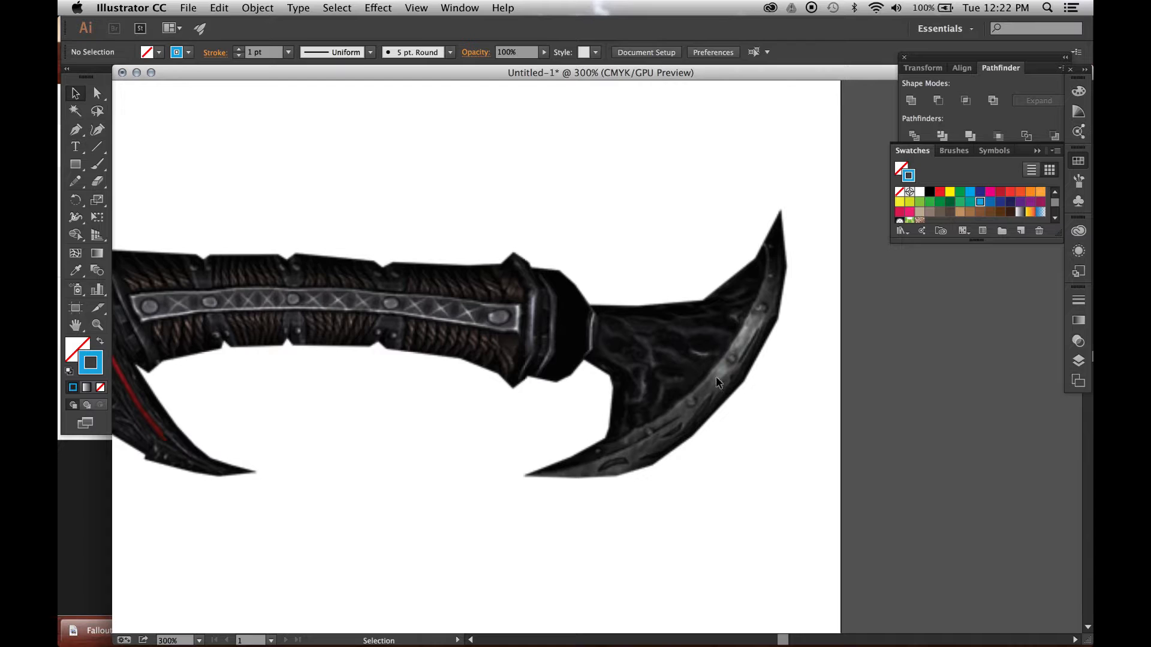
Step: Pen-trace the dagger's outer edge, starting at the pommel tip
left_click(75, 128)
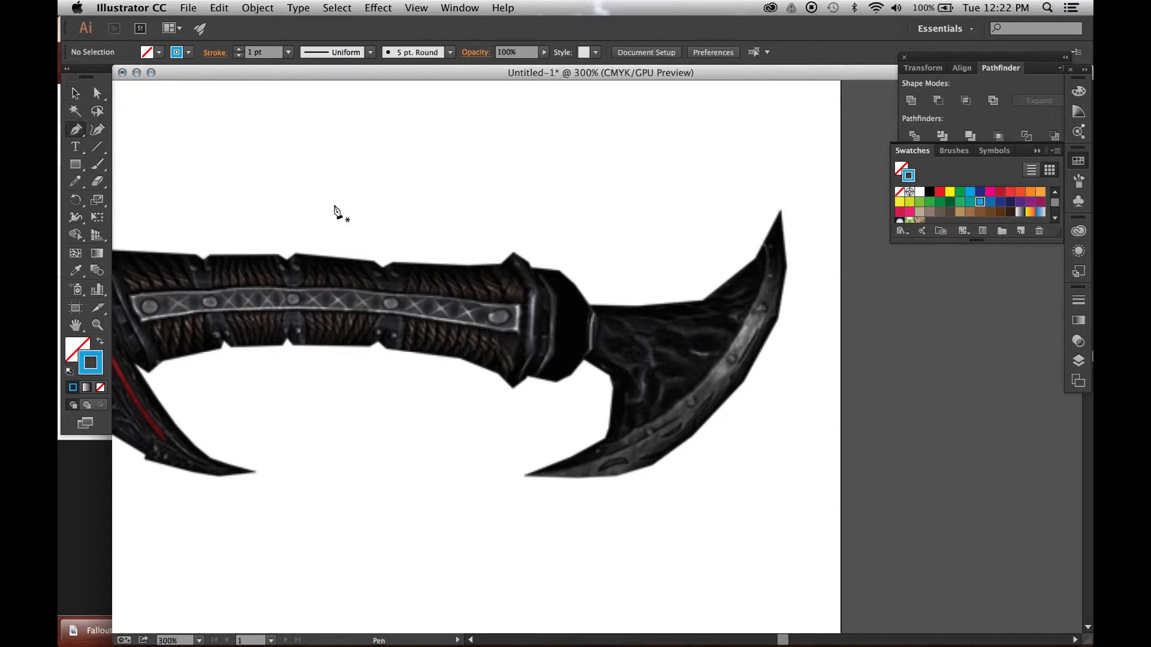
mouse_move(516, 246)
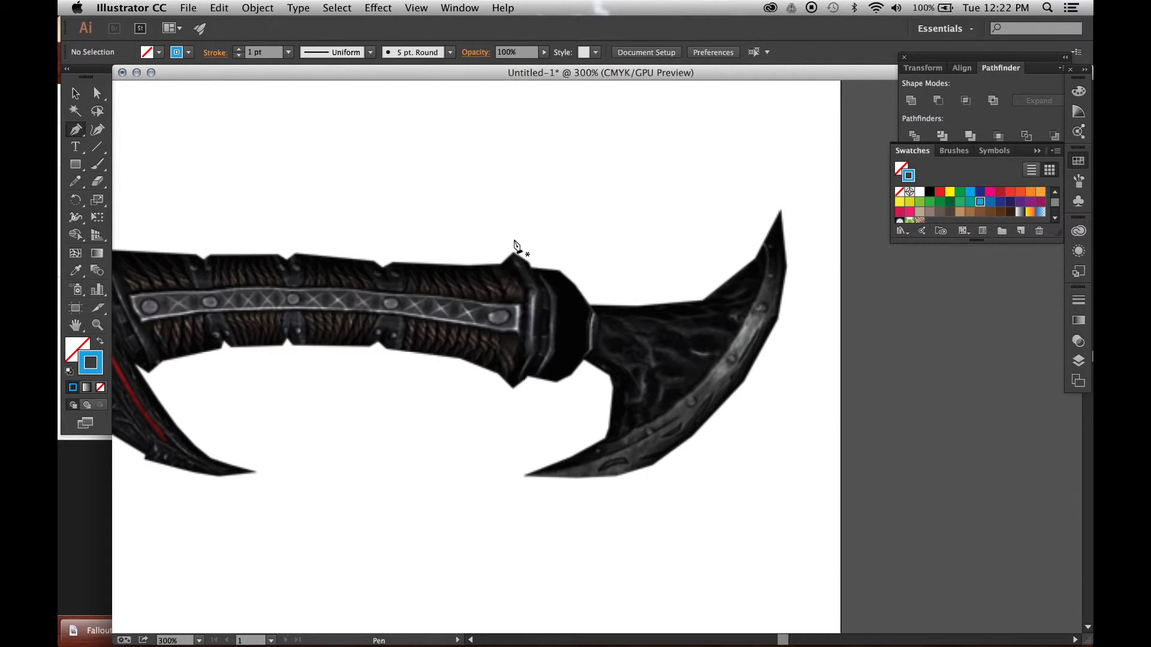
mouse_move(583, 285)
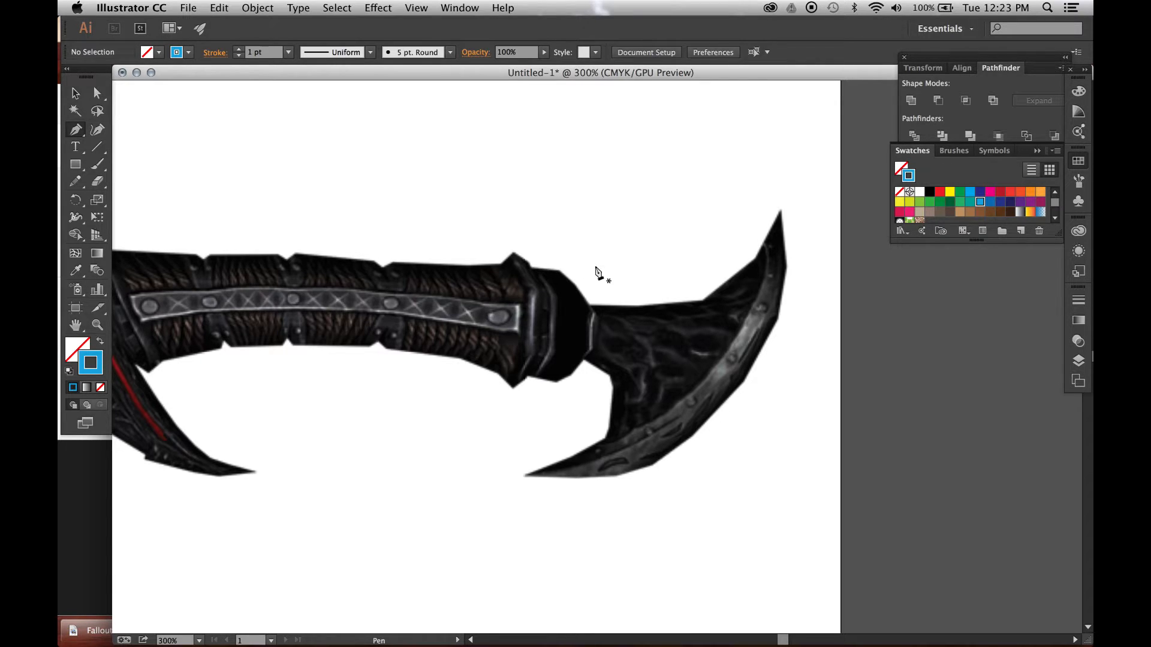
mouse_move(726, 241)
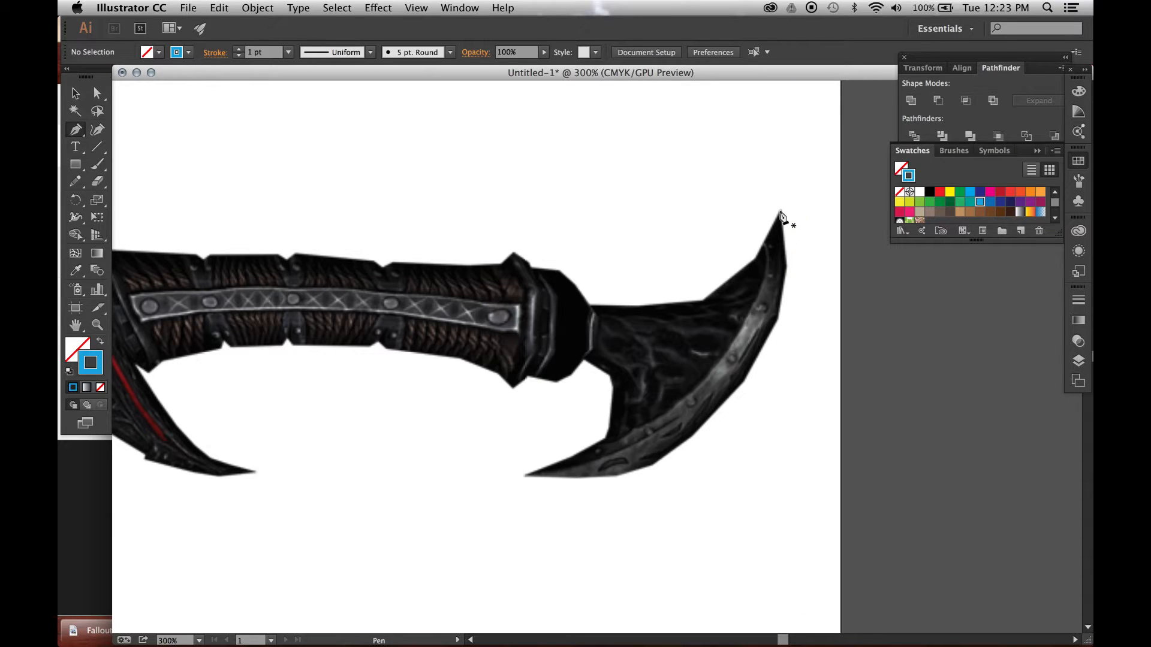
left_click_drag(780, 213, 791, 277)
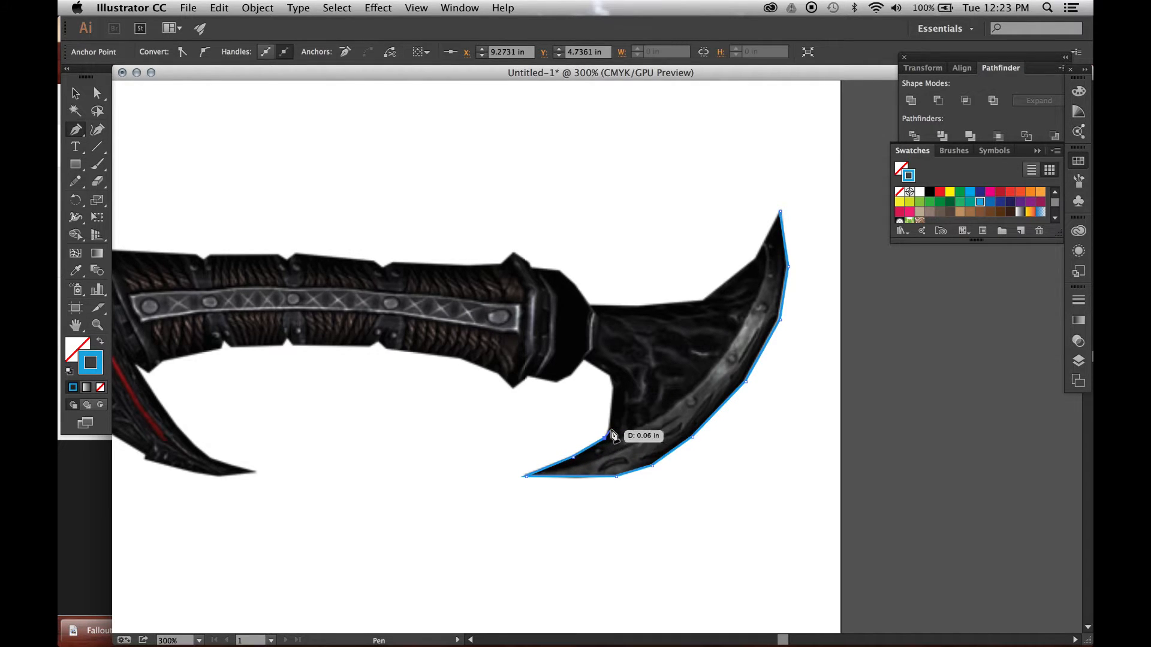
left_click(615, 387)
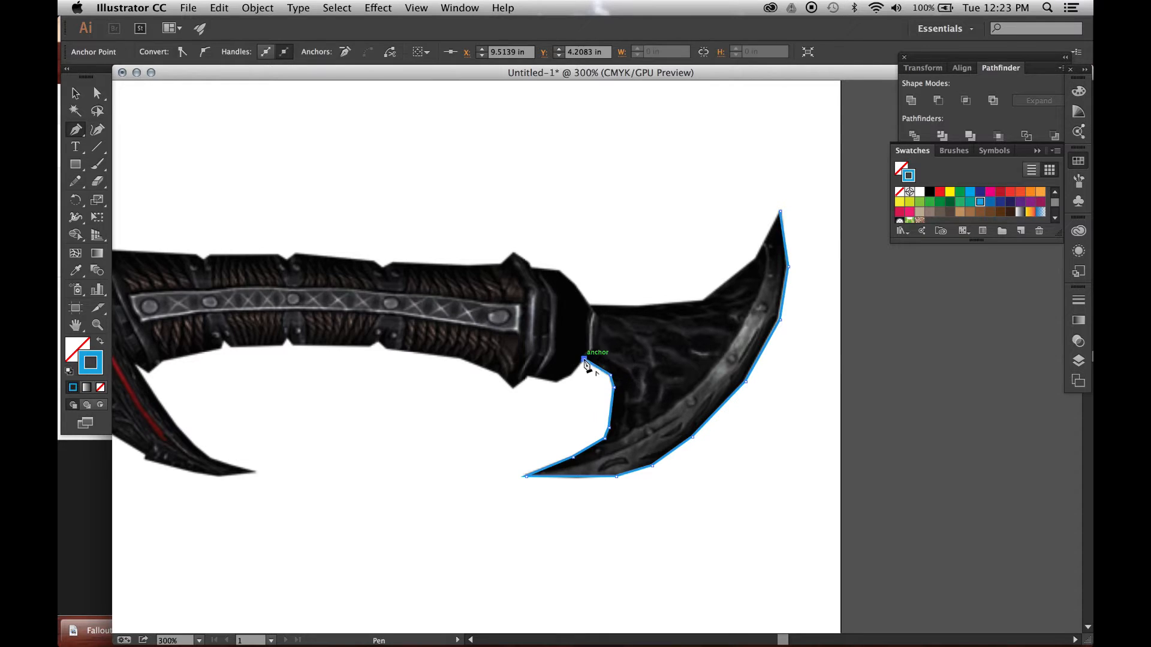
left_click_drag(584, 362, 558, 385)
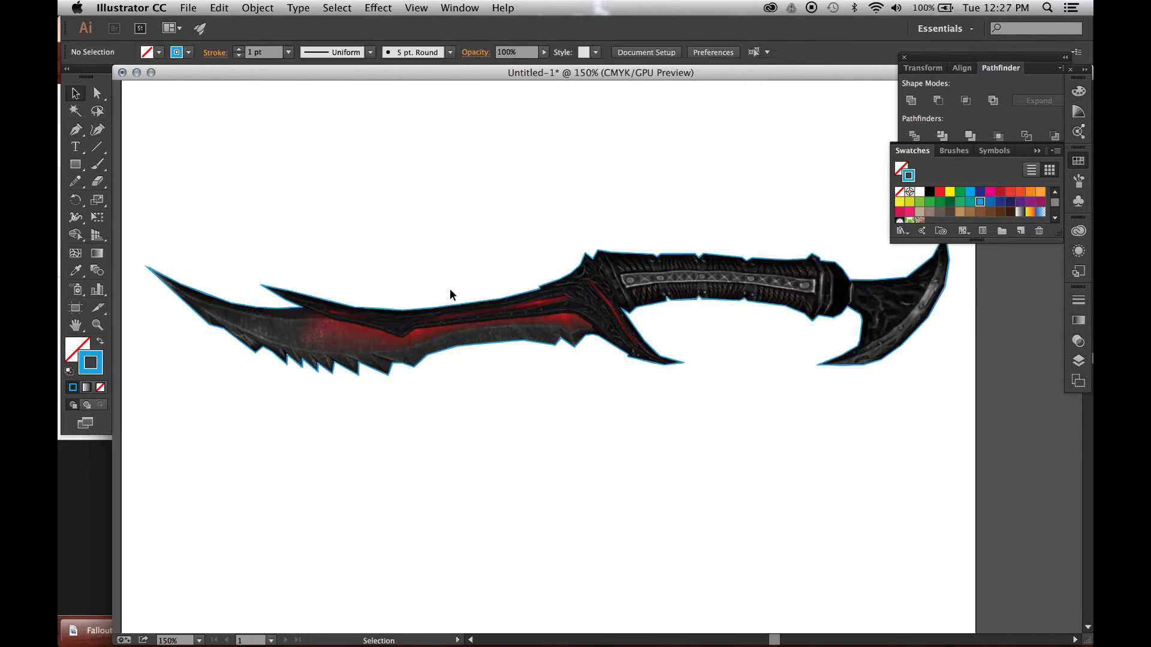
Step: Select the traced blue silhouette so it can be duplicated
left_click(462, 301)
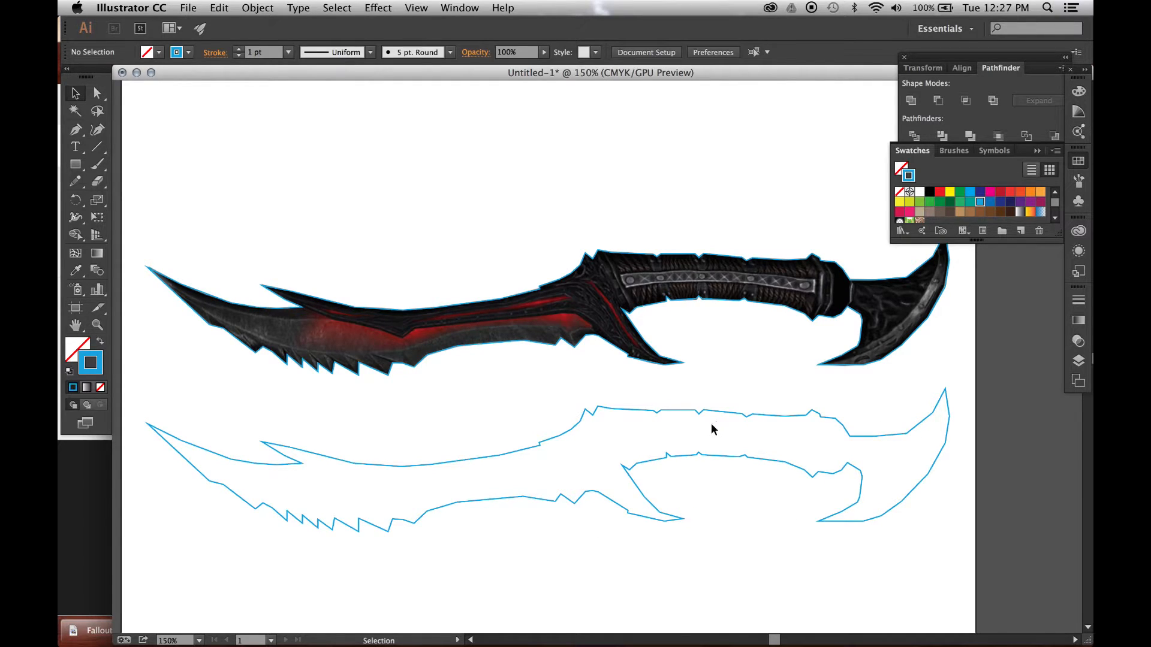
mouse_move(504, 468)
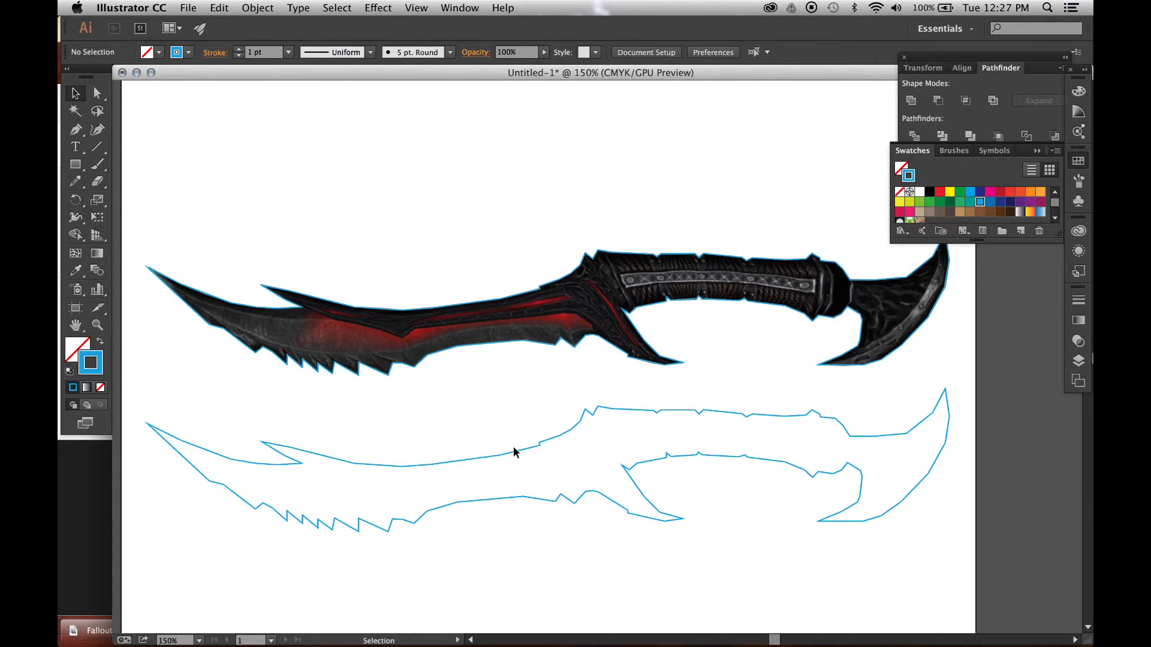
mouse_move(523, 332)
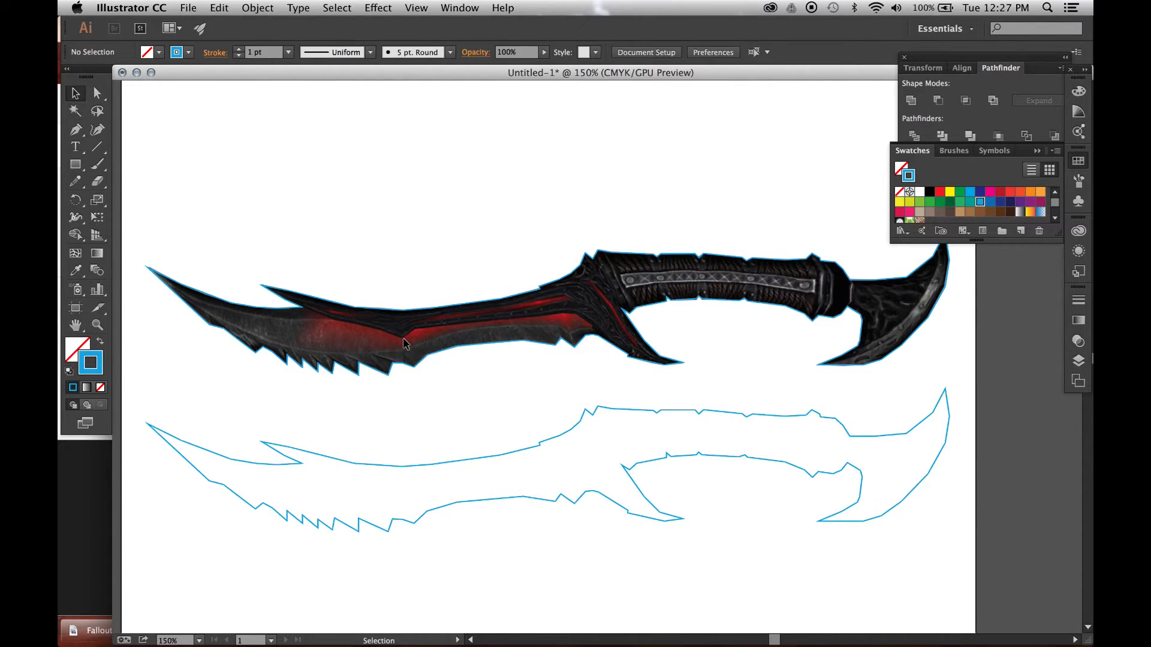
mouse_move(408, 328)
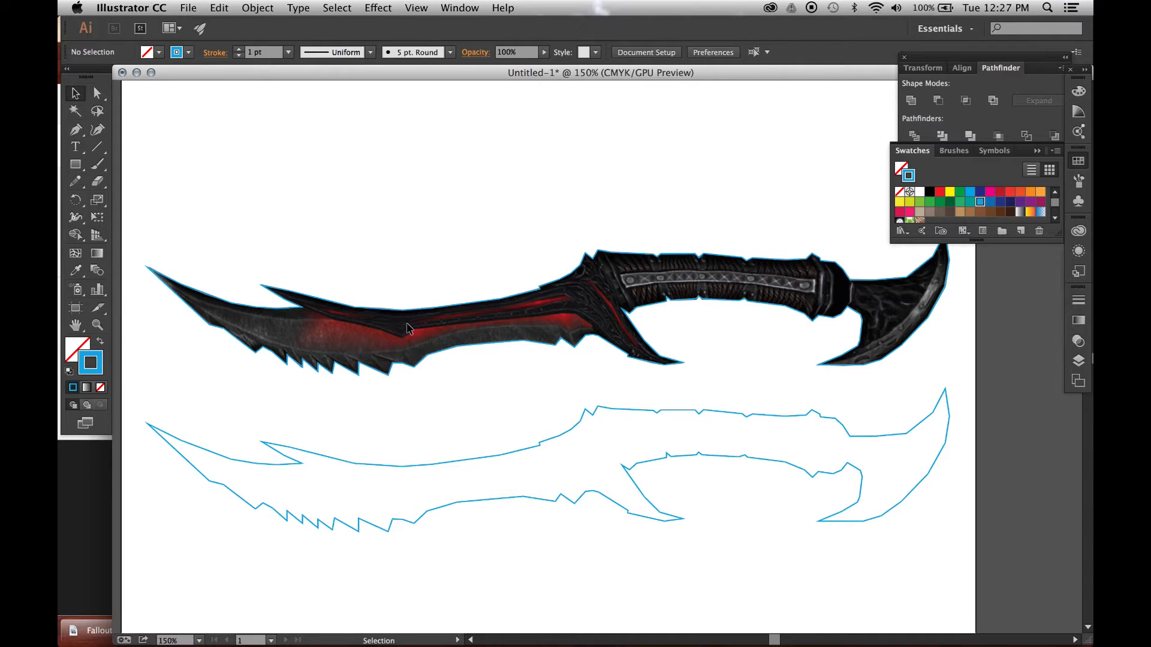
mouse_move(301, 305)
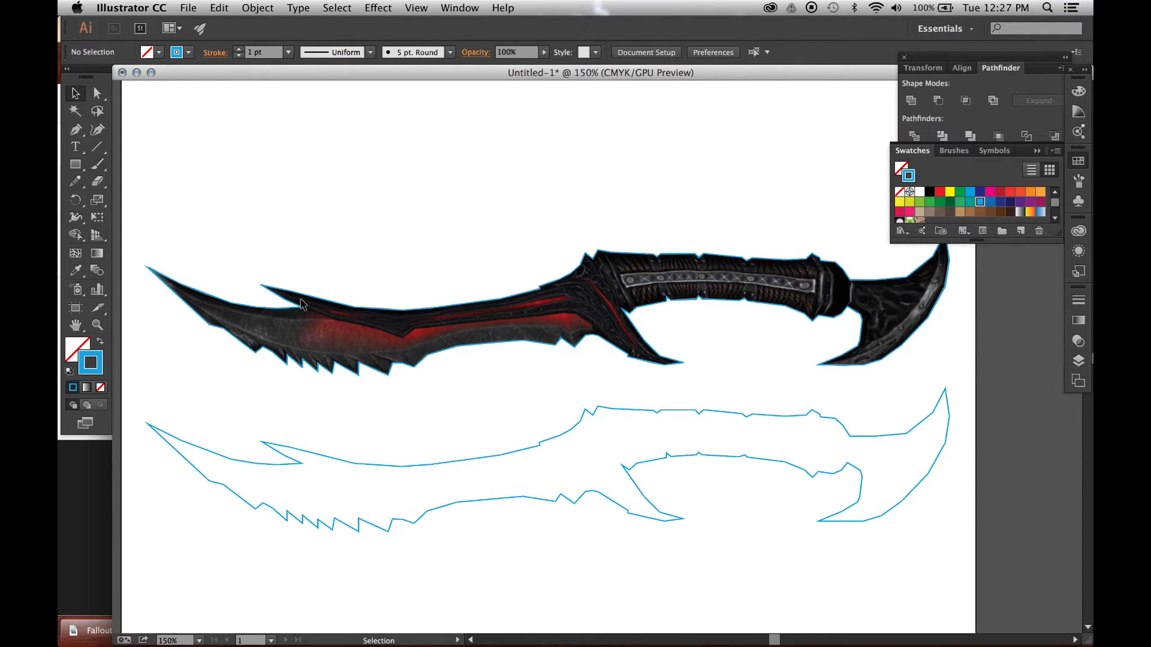
mouse_move(294, 304)
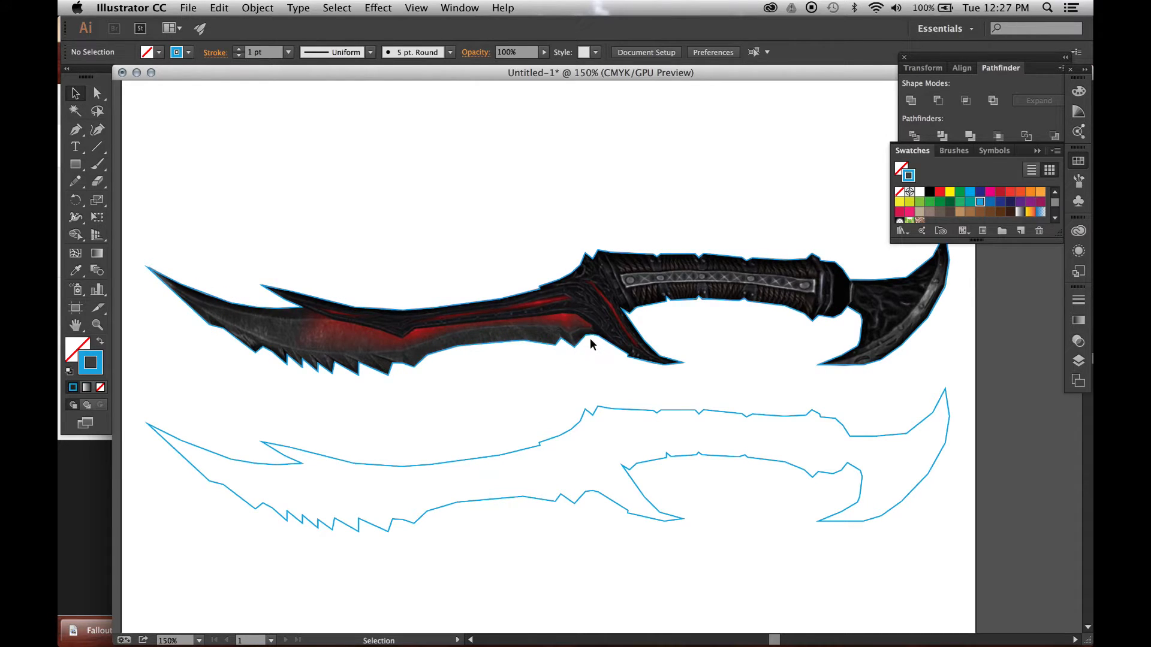
mouse_move(298, 305)
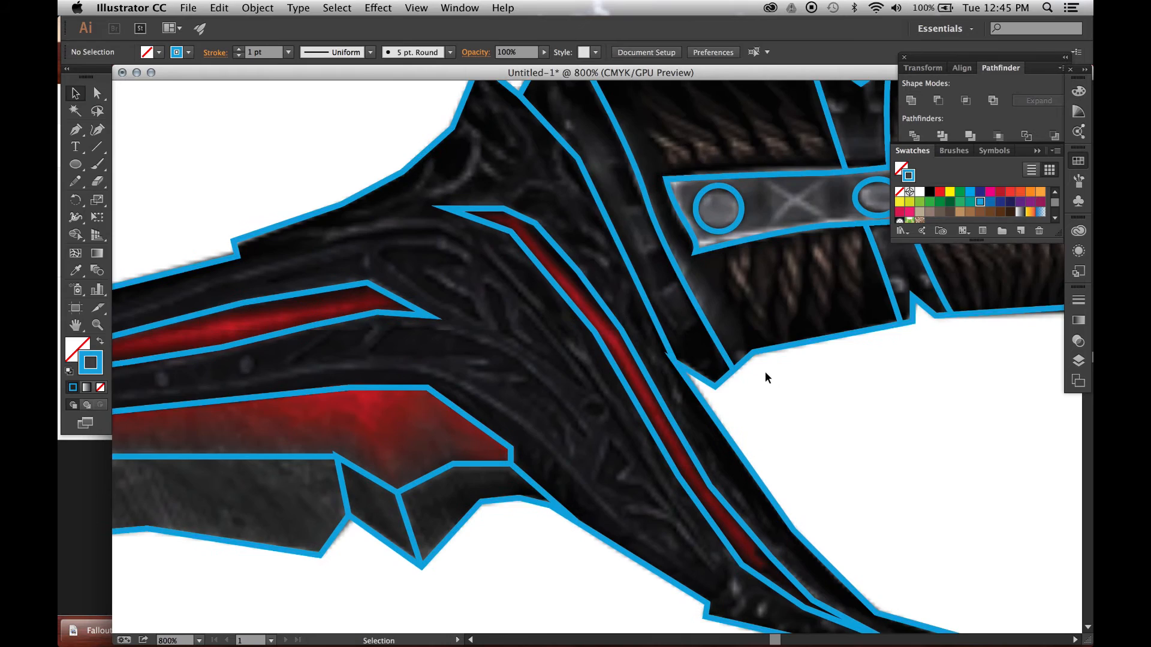
Step: Fit the whole artboard in view with Cmd+0
key("cmd+0")
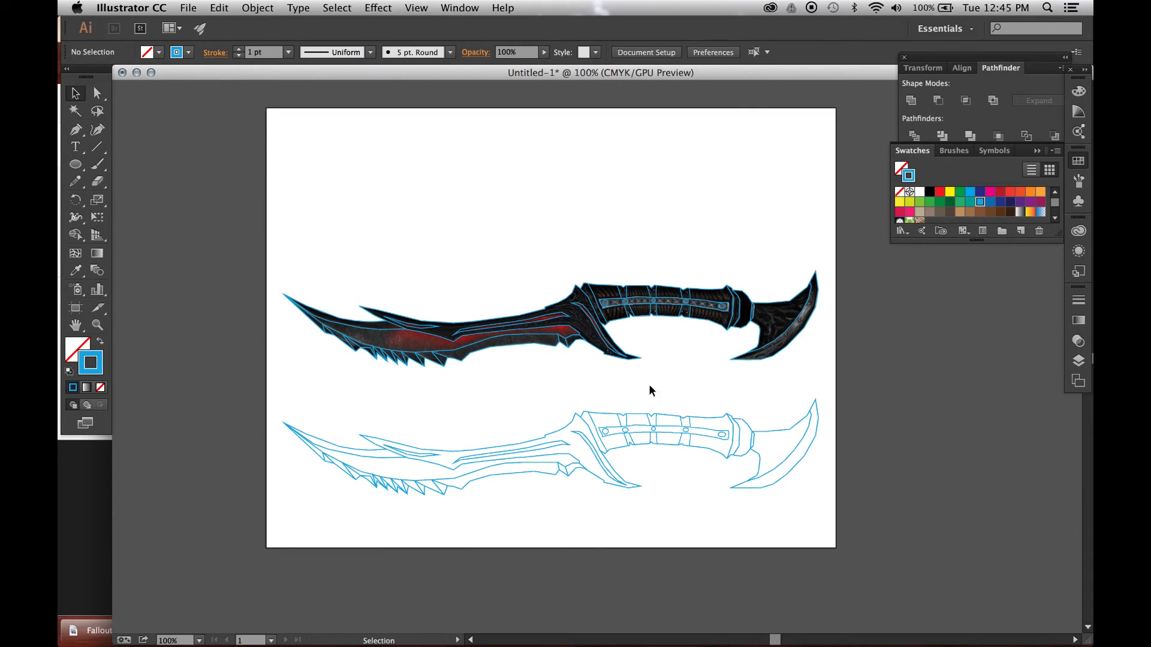
mouse_move(625, 409)
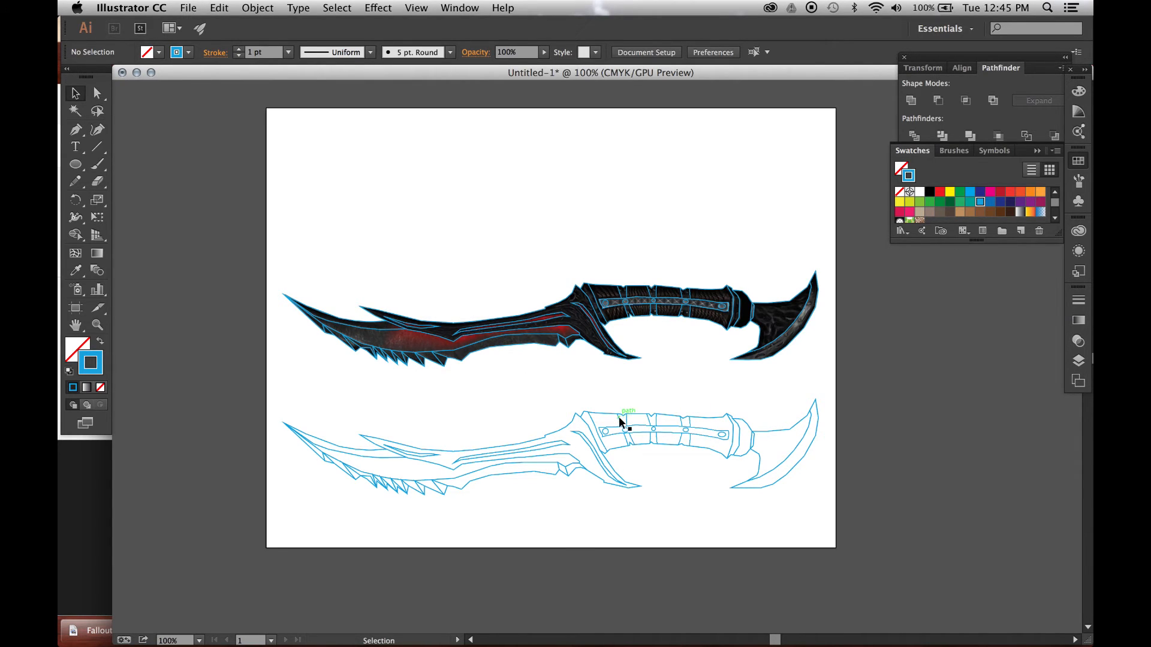
mouse_move(727, 264)
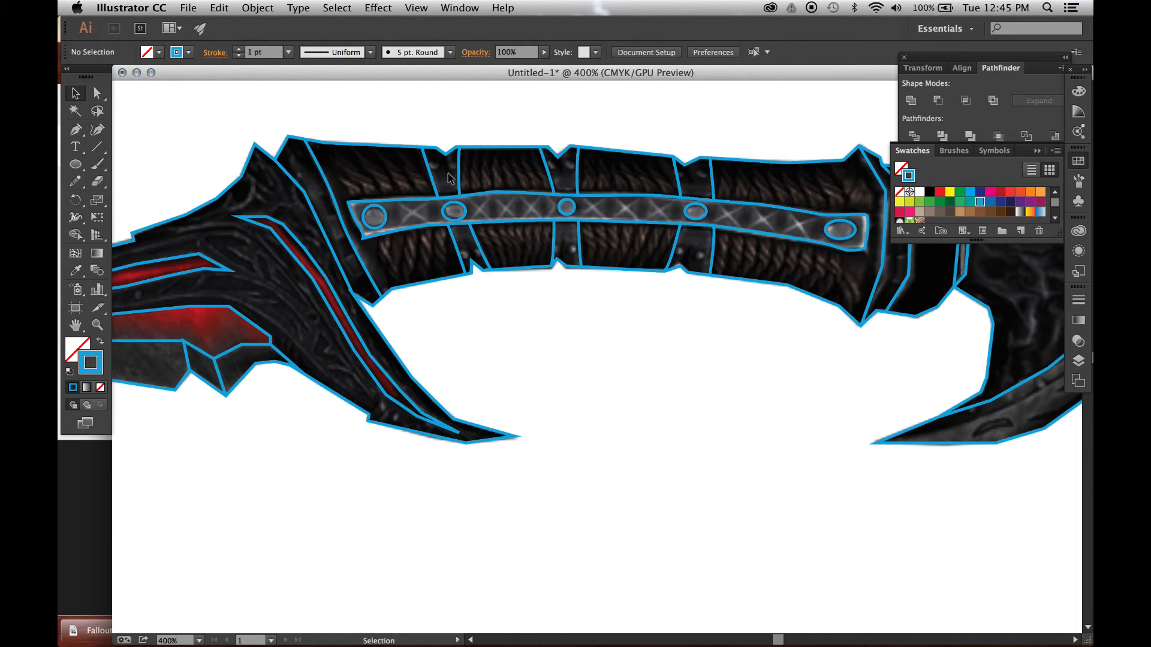
mouse_move(709, 388)
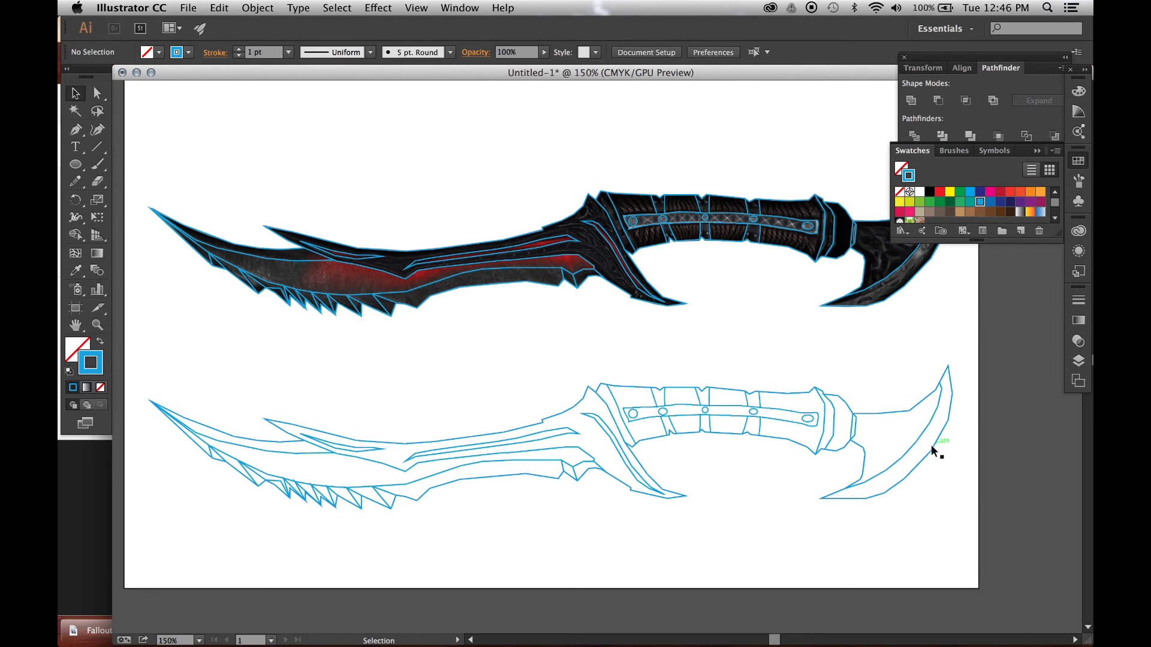
mouse_move(910, 422)
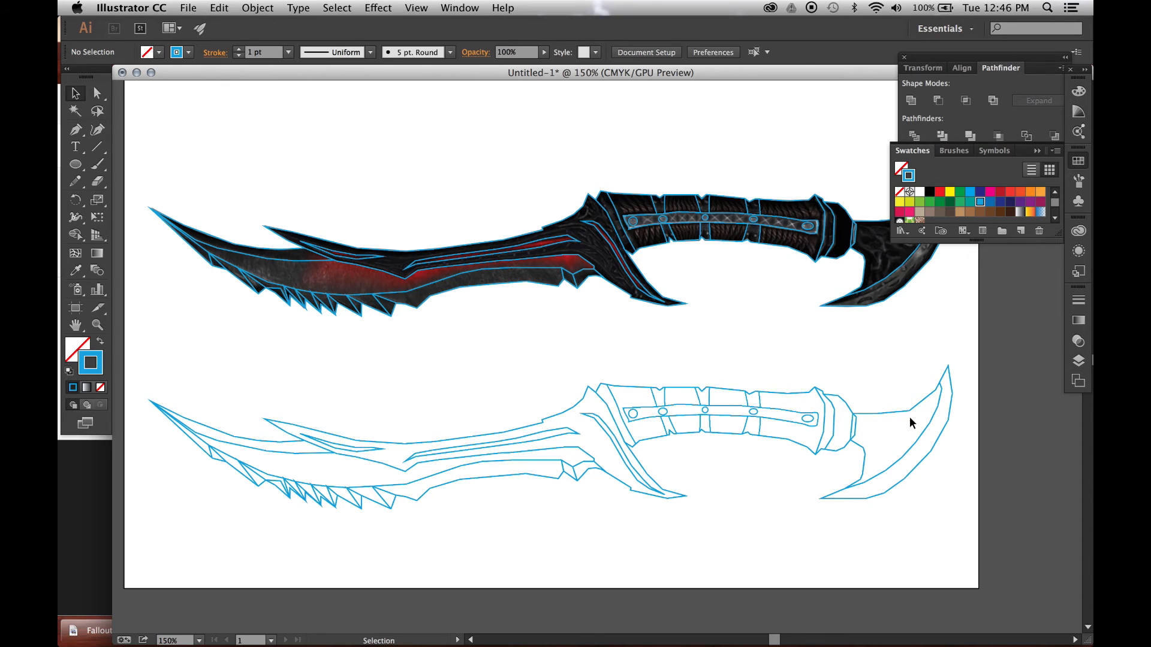
mouse_move(661, 366)
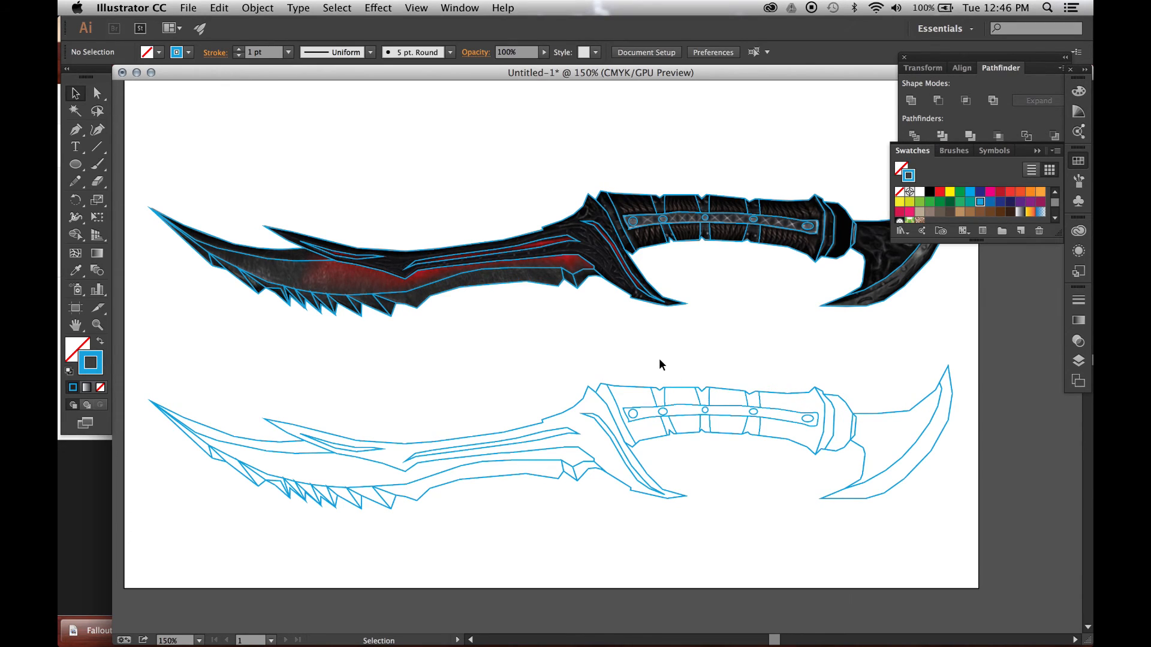